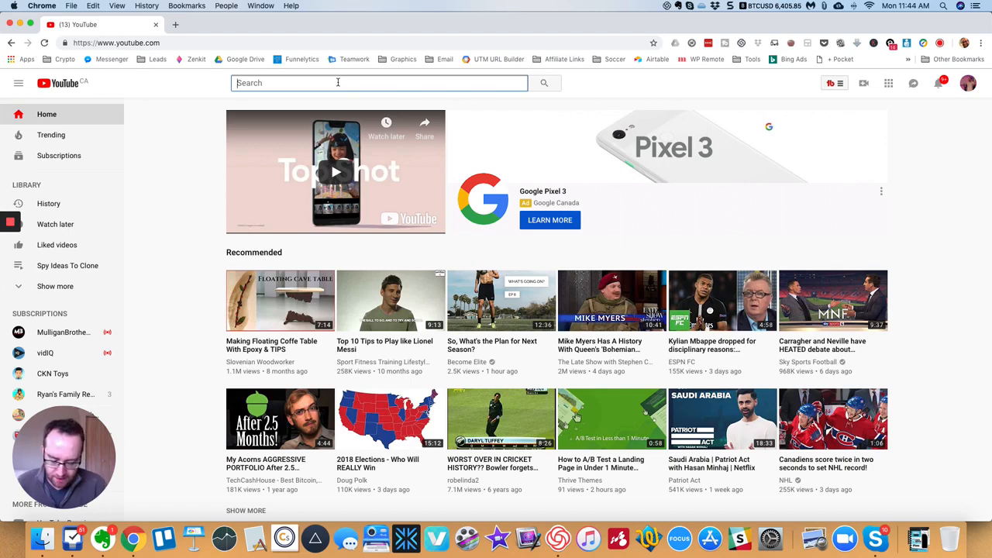
Search YouTube for 'clouds' and filter results to Creative Commons videos
{"action": "type", "text": "clouds"}
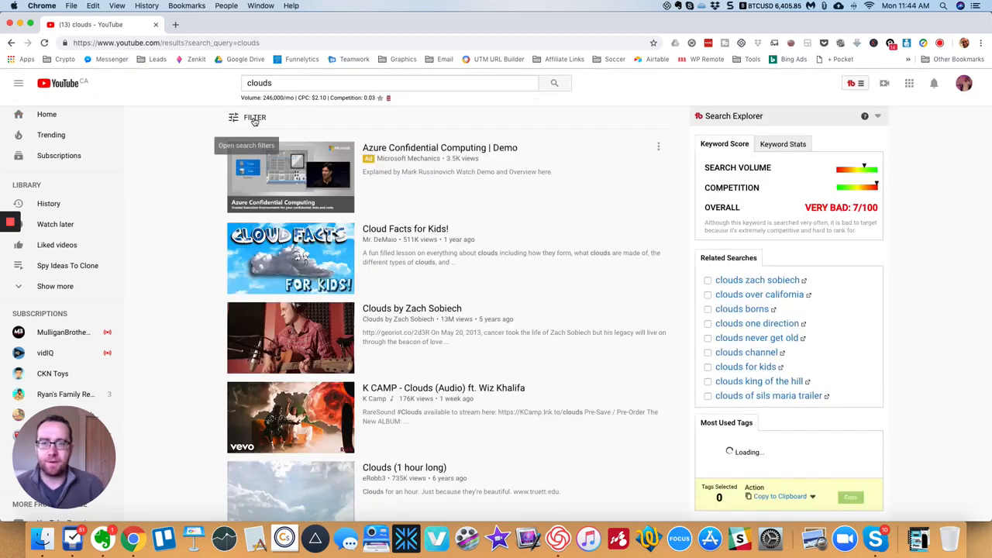
{"action": "left_click", "coordinate": [254, 118]}
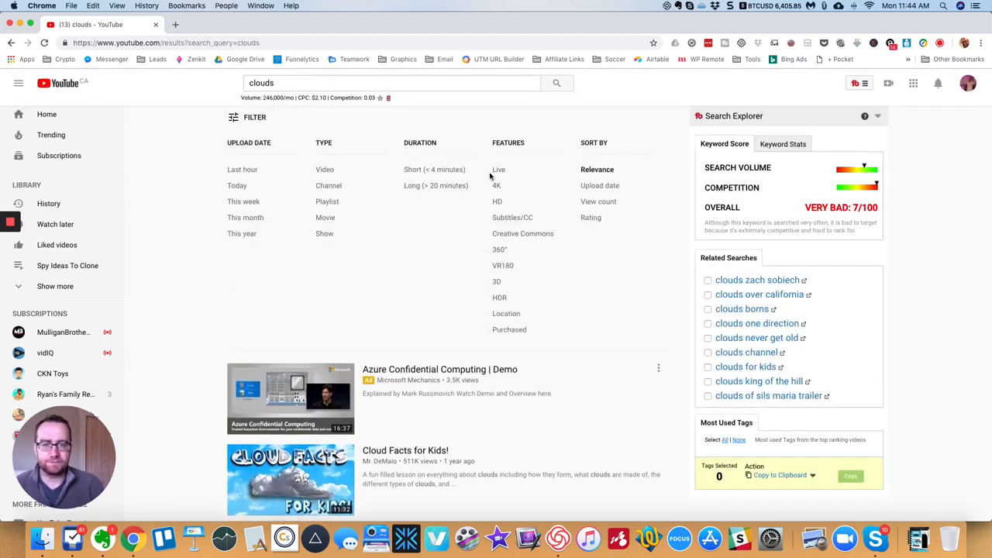
{"action": "mouse_move", "coordinate": [511, 238]}
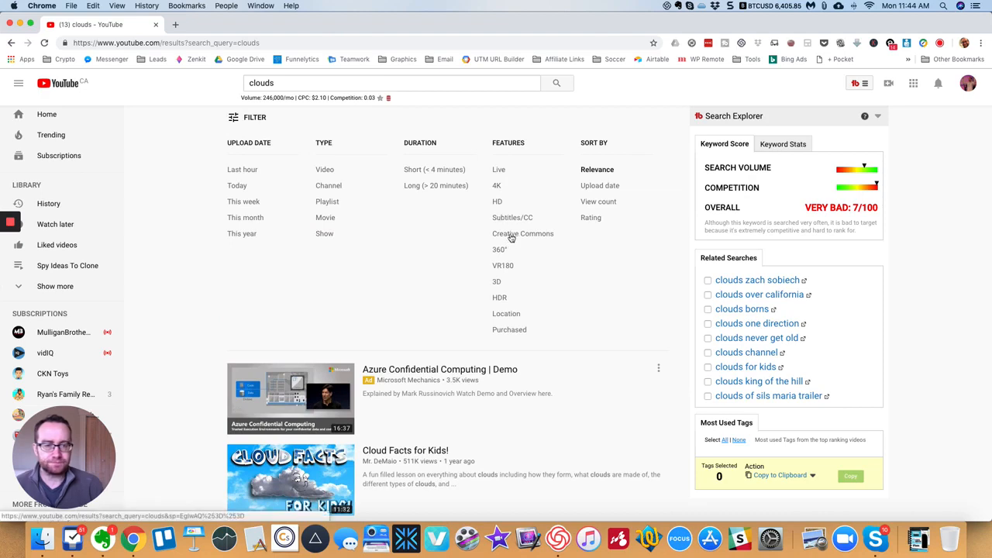
{"action": "left_click", "coordinate": [523, 234]}
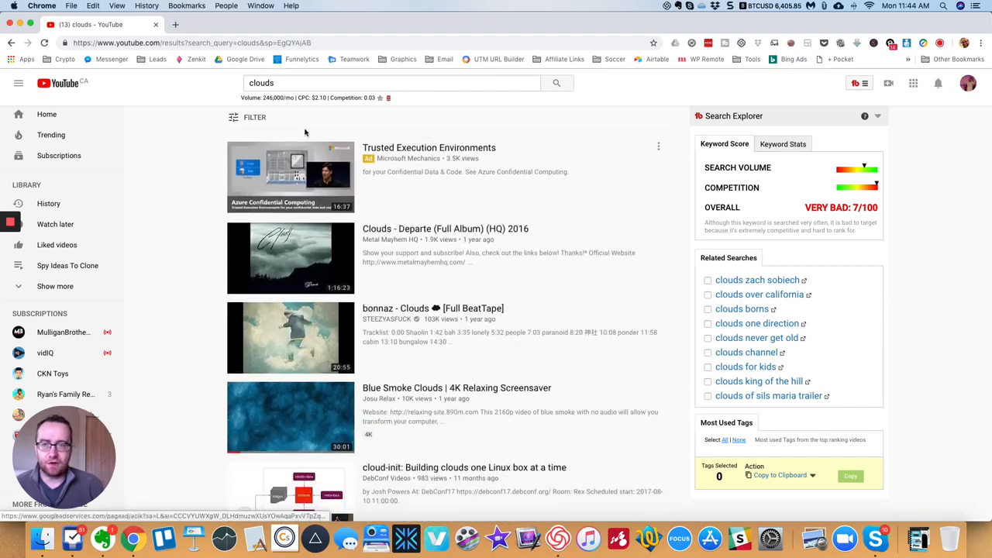
Confirm the Creative Commons filter is active and scroll down to the Cumulus Clouds video
{"action": "left_click", "coordinate": [254, 117]}
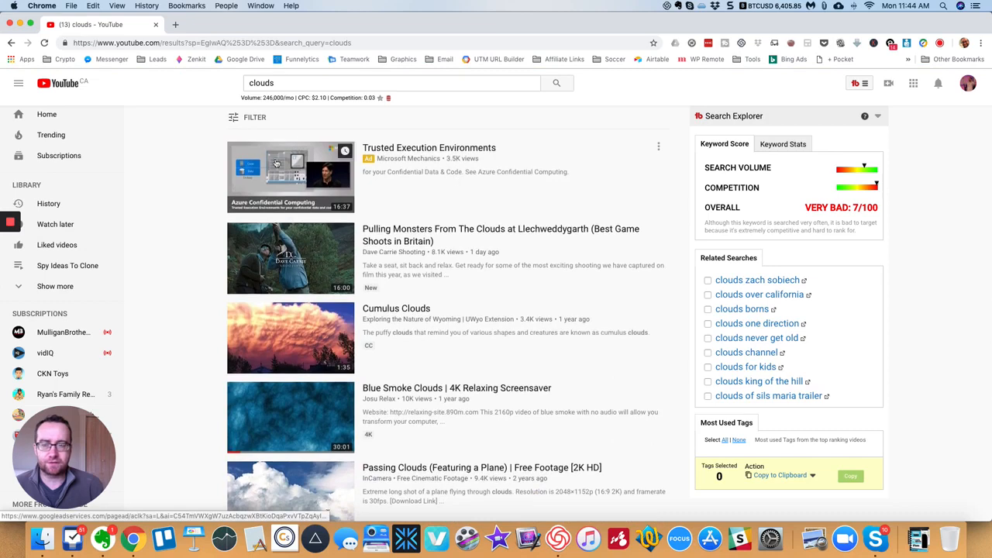
{"action": "left_click", "coordinate": [254, 117]}
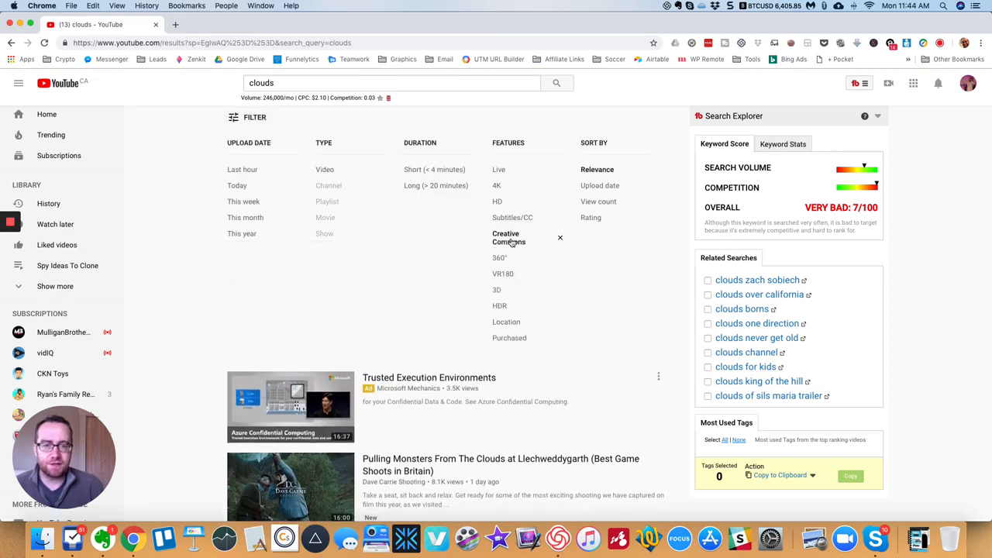
{"action": "scroll", "scroll_direction": "down", "scroll_amount": 3}
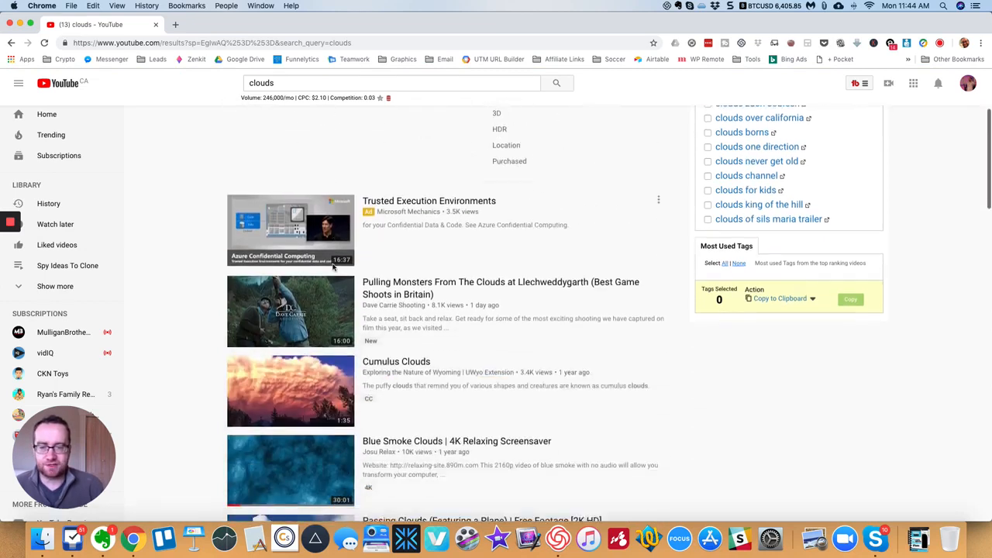
{"action": "scroll", "scroll_direction": "down", "scroll_amount": 3}
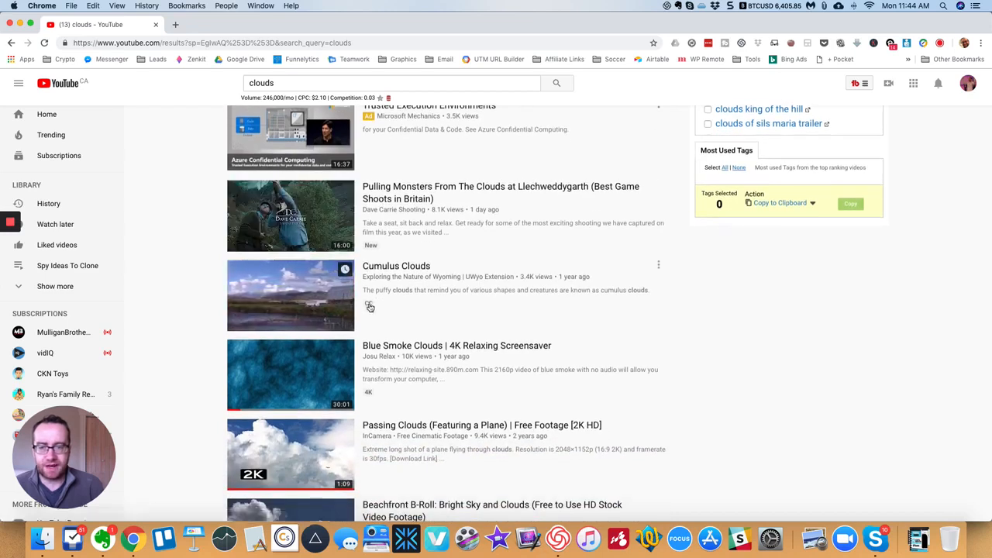
{"action": "mouse_move", "coordinate": [291, 295]}
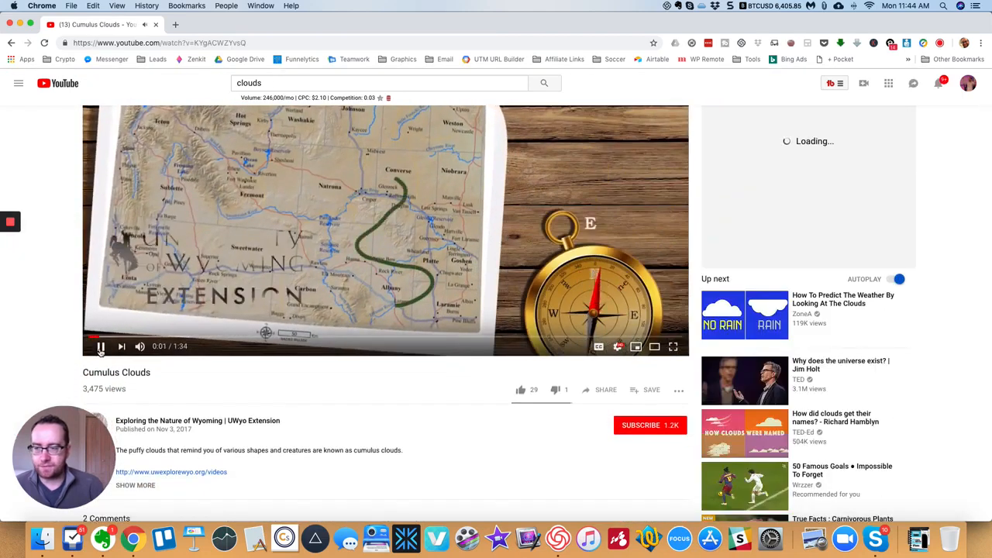
Pause Cumulus Clouds and read its Creative Commons Attribution licence in the description
{"action": "left_click", "coordinate": [128, 488]}
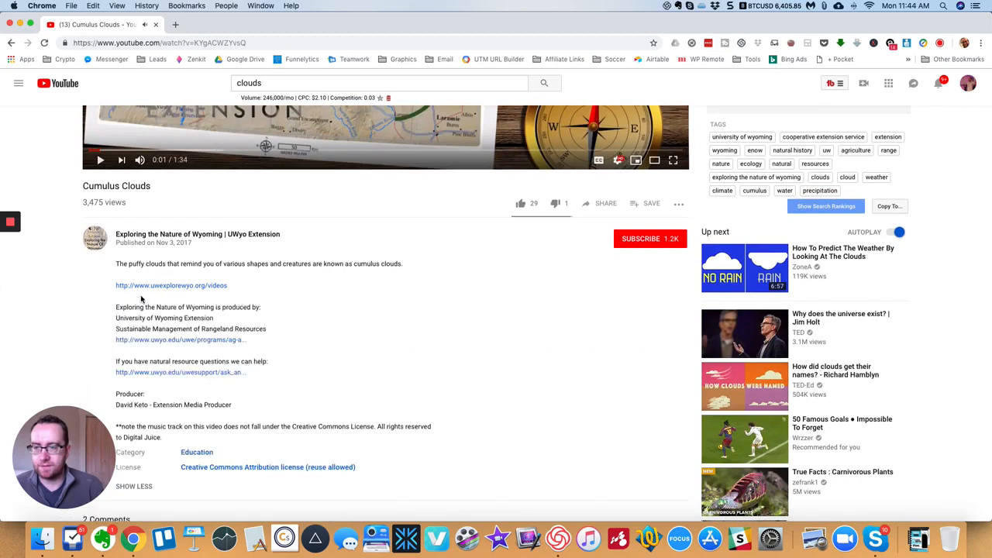
{"action": "scroll", "scroll_direction": "down", "scroll_amount": 3}
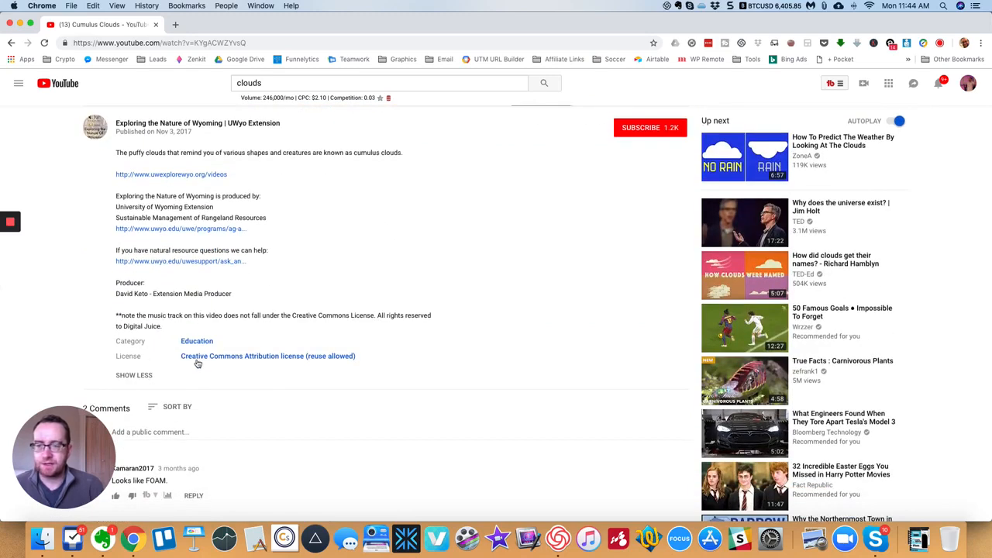
{"action": "mouse_move", "coordinate": [308, 359]}
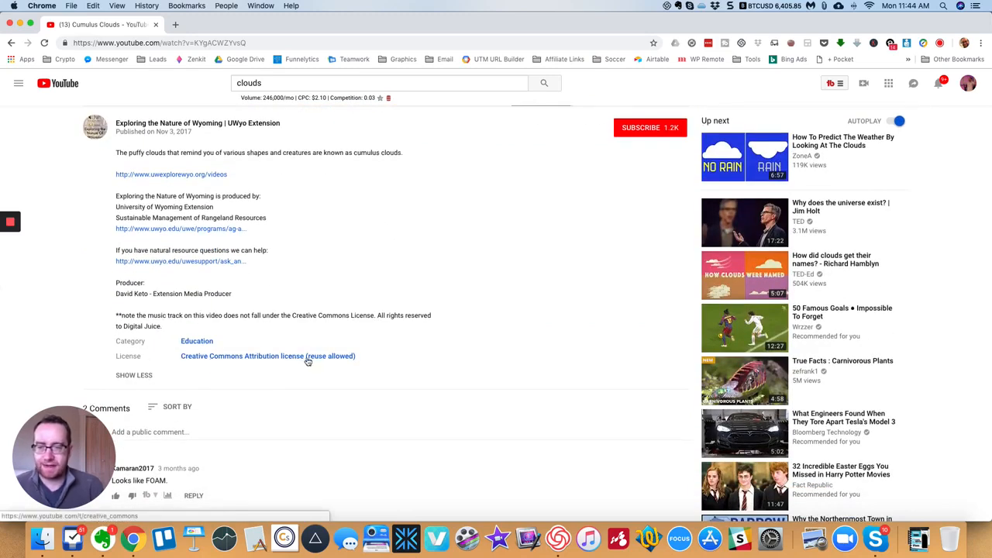
{"action": "mouse_move", "coordinate": [309, 361]}
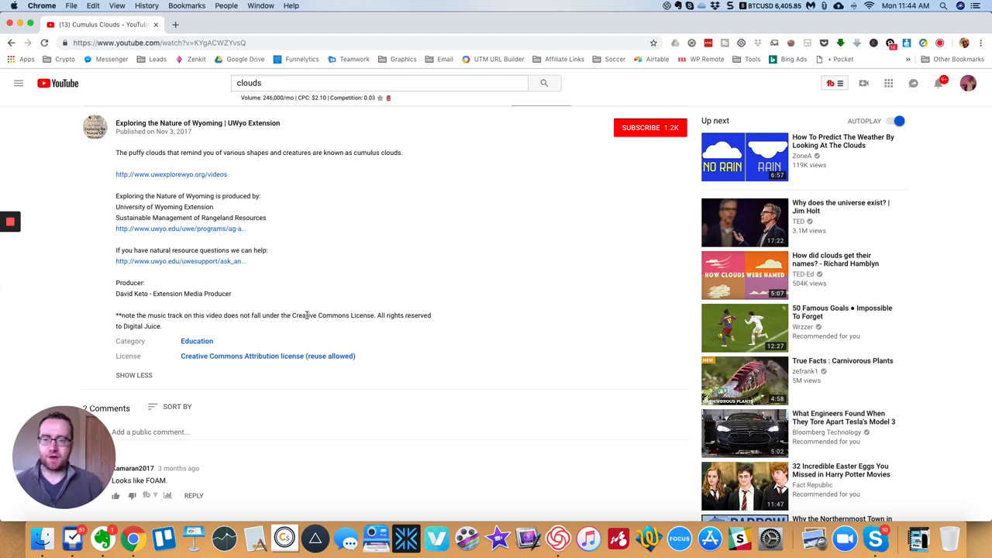
{"action": "mouse_move", "coordinate": [225, 363]}
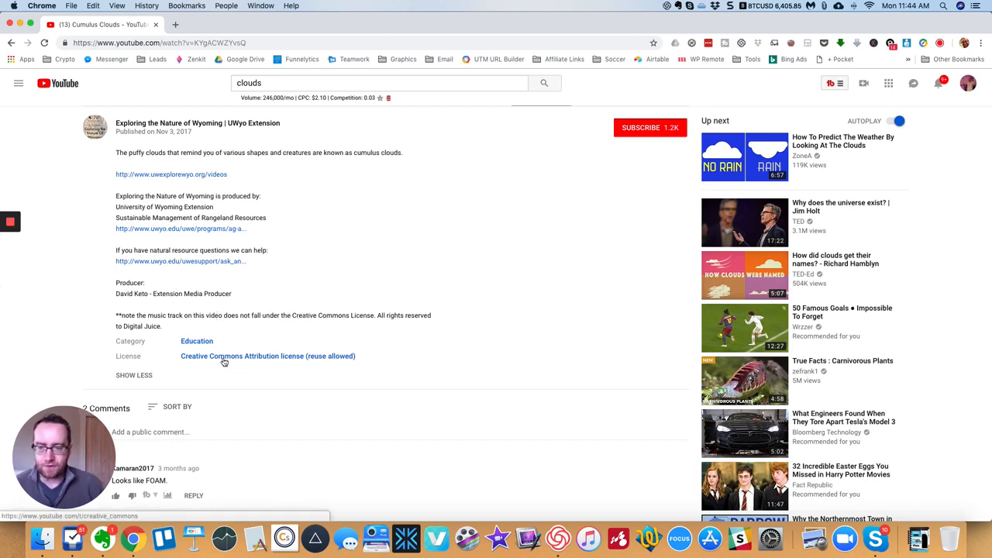
{"action": "scroll", "scroll_direction": "up", "scroll_amount": 3}
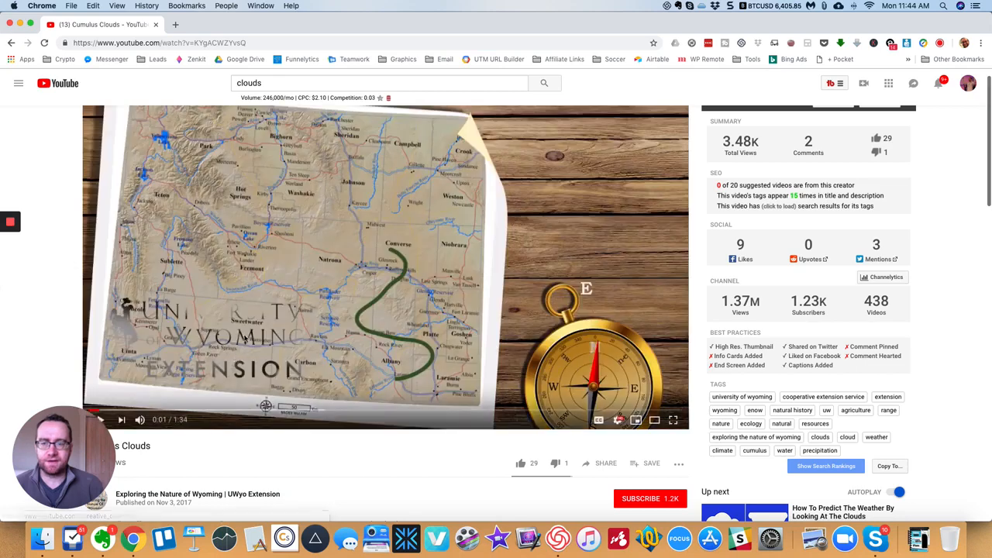
Resume the video and skip ahead to preview later cloud footage
{"action": "left_click", "coordinate": [141, 419]}
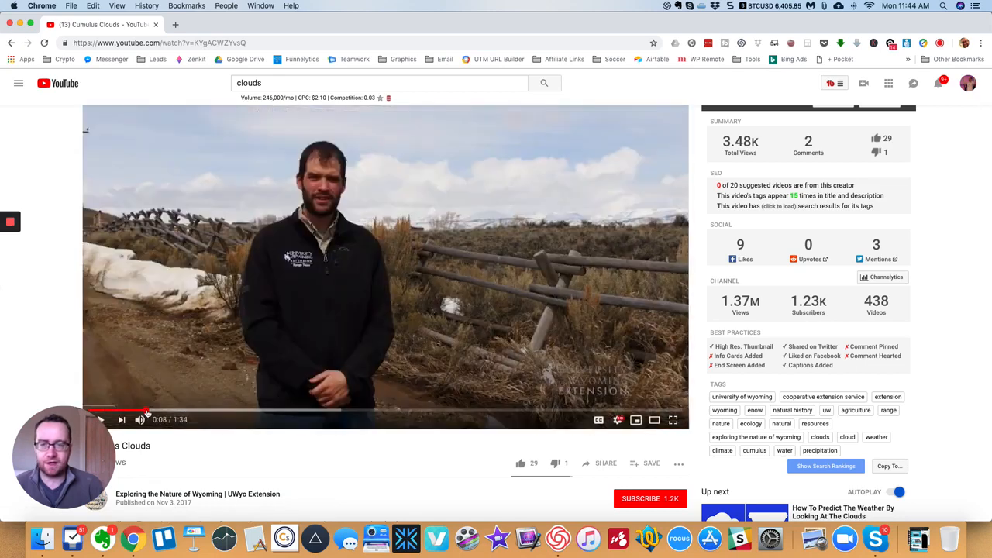
{"action": "scroll", "scroll_direction": "down", "scroll_amount": 3}
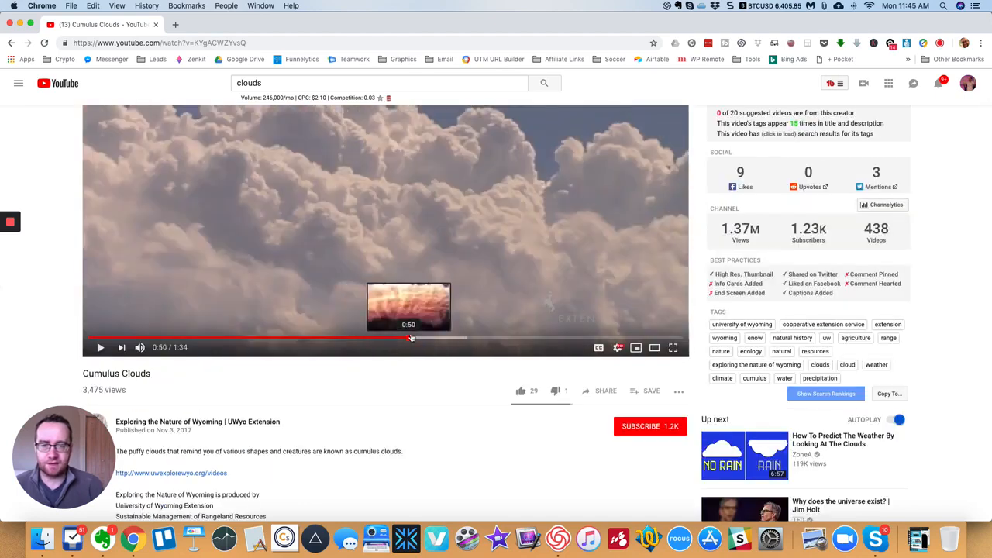
{"action": "left_click", "coordinate": [413, 337]}
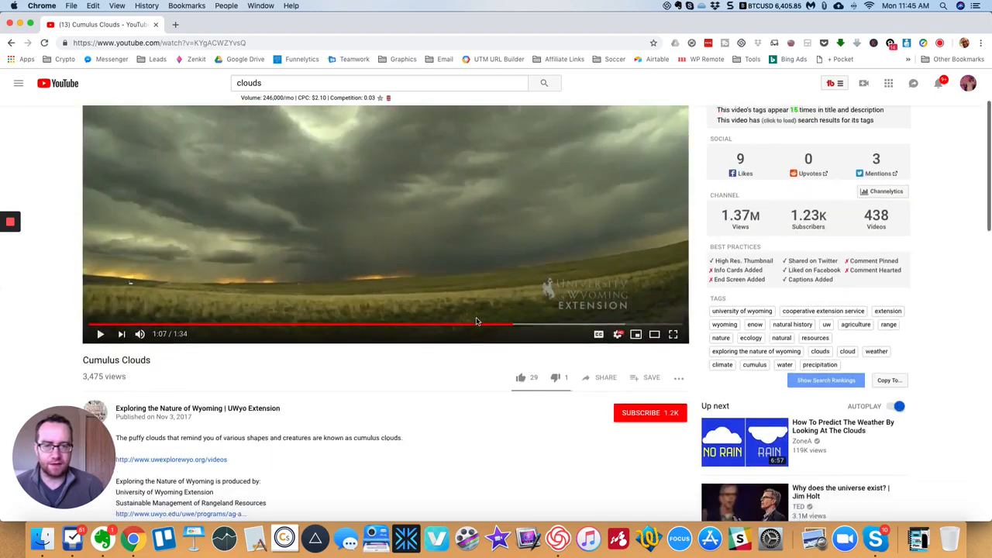
{"action": "scroll", "scroll_direction": "down", "scroll_amount": 3}
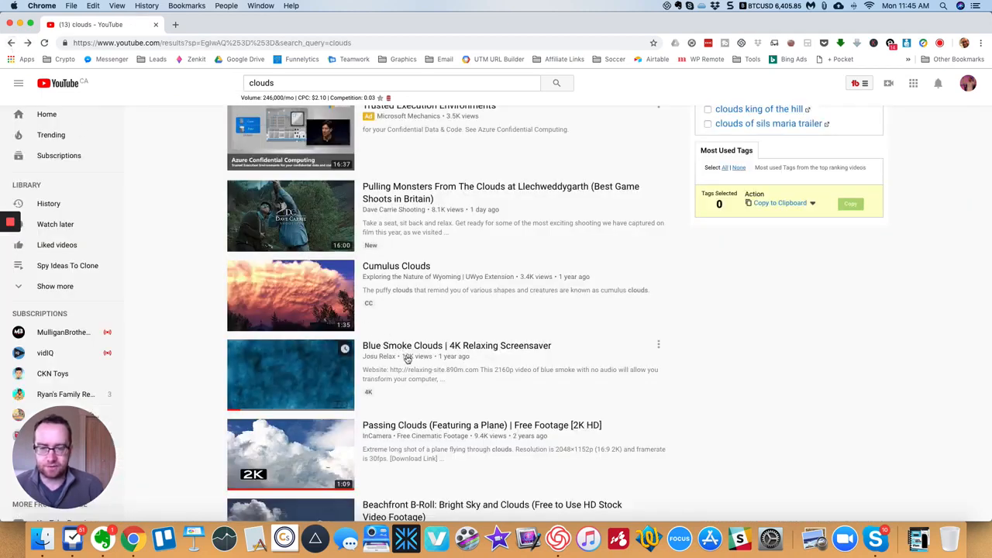
Expand the Passing Clouds description to get its footage download, then return to the clouds results
{"action": "scroll", "scroll_direction": "down", "scroll_amount": 3}
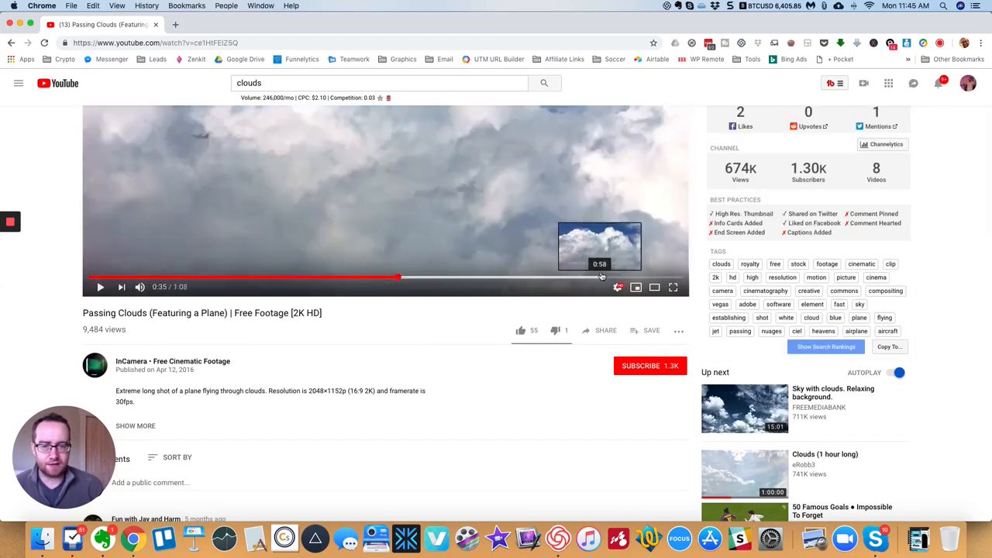
{"action": "scroll", "scroll_direction": "down", "scroll_amount": 3}
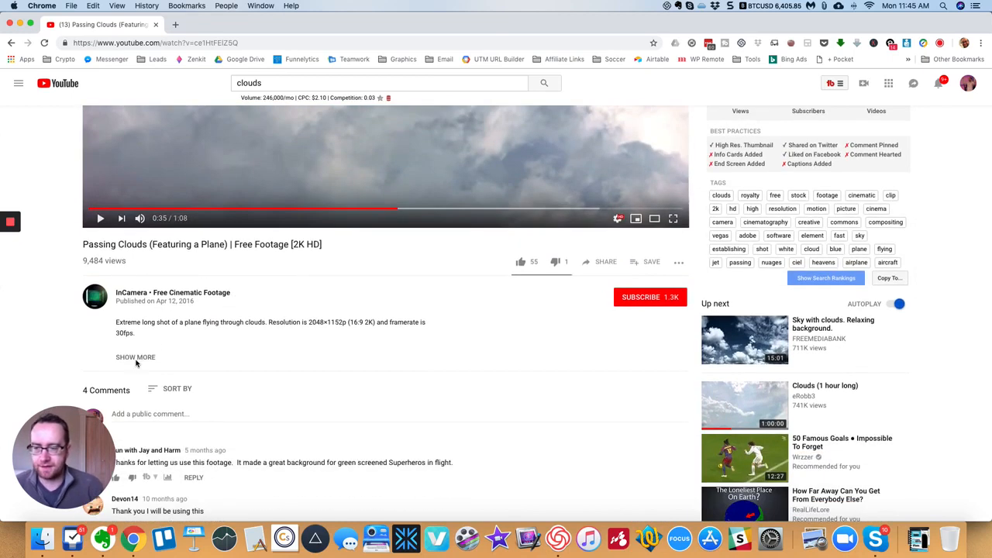
{"action": "left_click", "coordinate": [135, 357]}
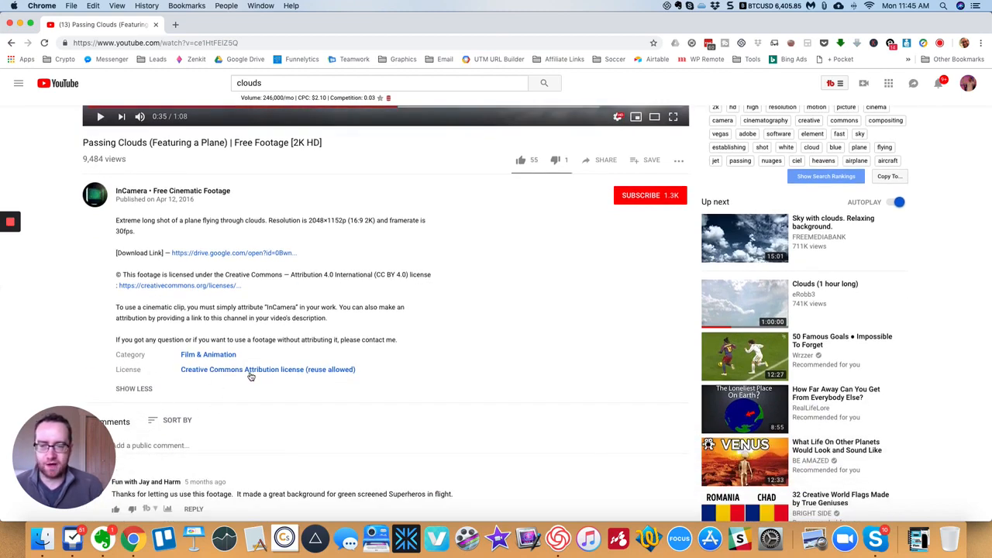
{"action": "mouse_move", "coordinate": [312, 374]}
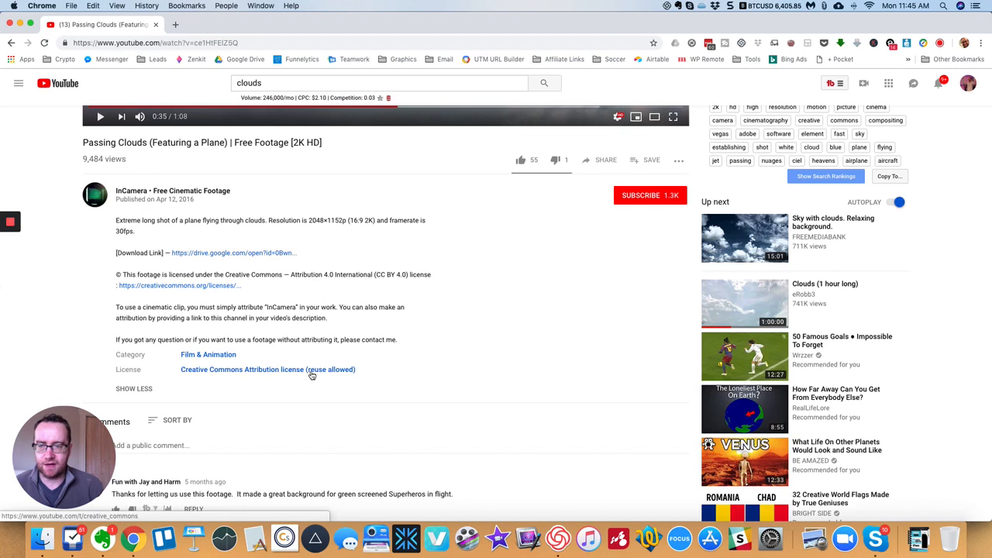
{"action": "mouse_move", "coordinate": [206, 290]}
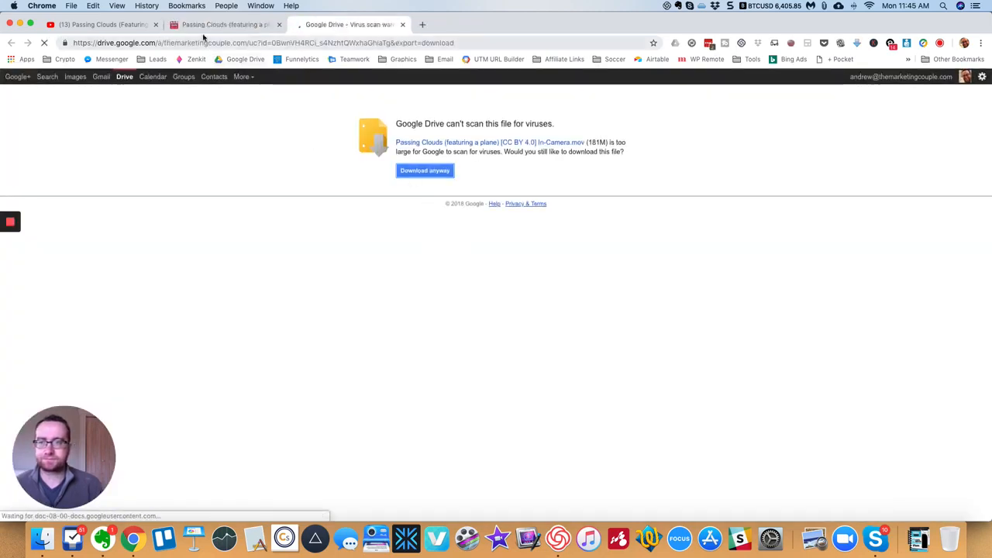
{"action": "left_click", "coordinate": [100, 25]}
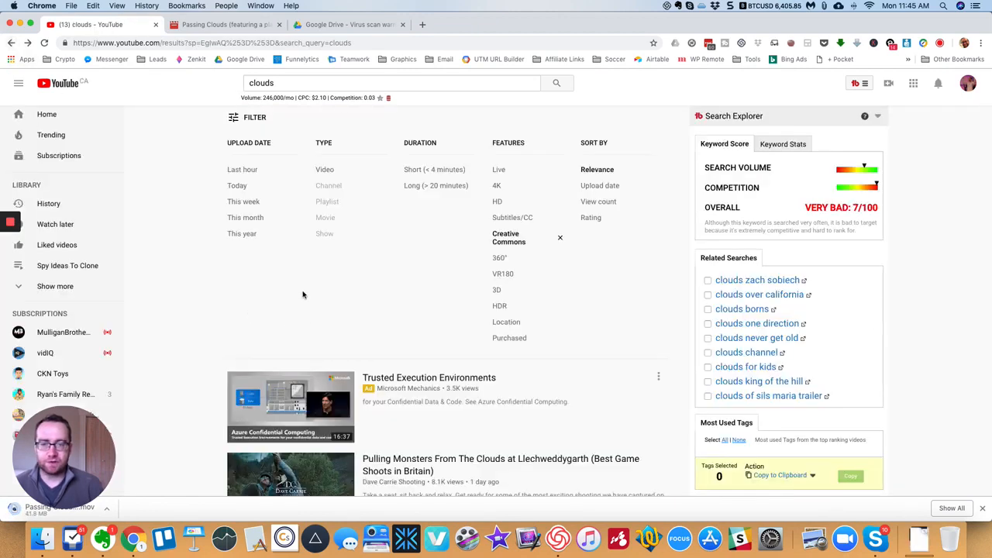
Scroll the filtered clouds results down to Timelapse Clouds (Stratus, Cirrus, Altocumulus, Cumulus)
{"action": "scroll", "scroll_direction": "down", "scroll_amount": 3}
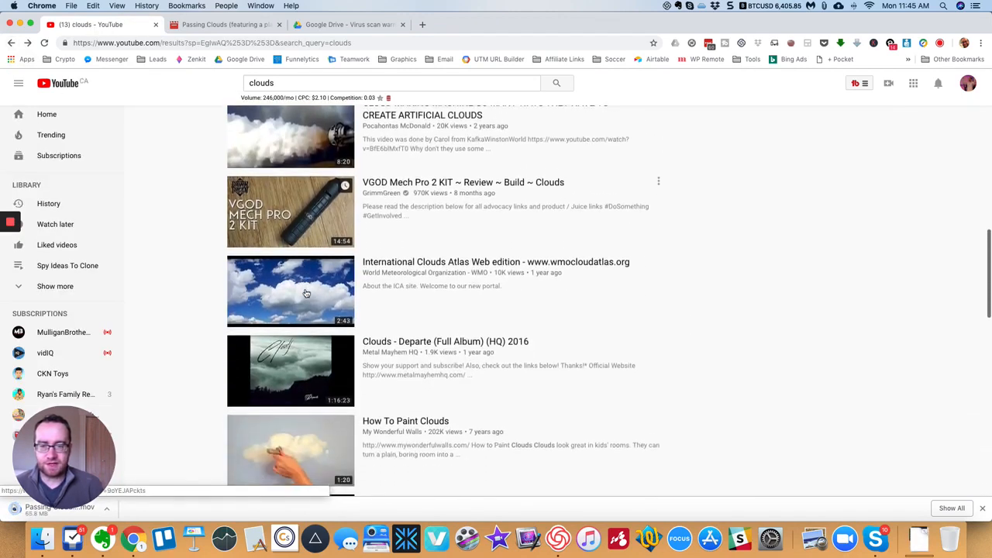
{"action": "scroll", "scroll_direction": "down", "scroll_amount": 3}
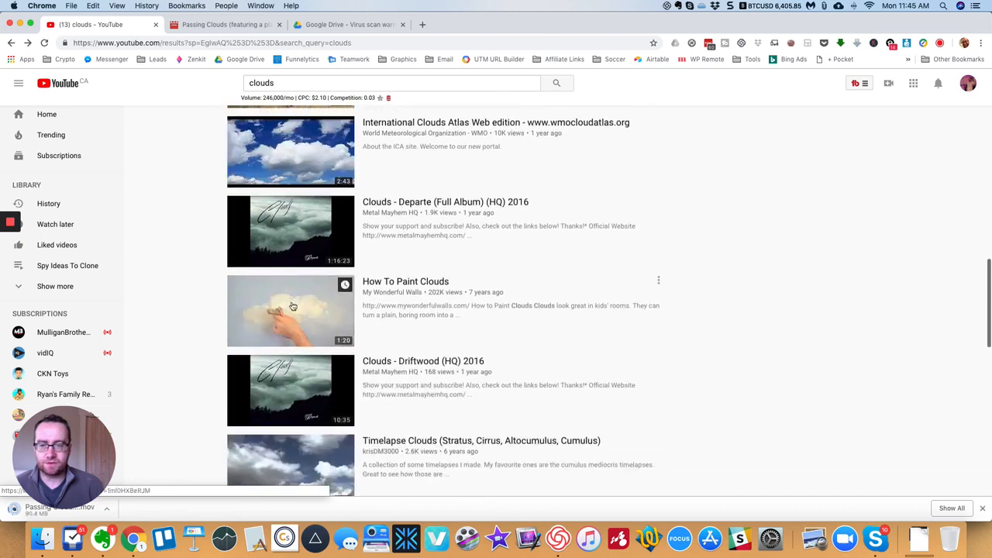
{"action": "scroll", "scroll_direction": "down", "scroll_amount": 3}
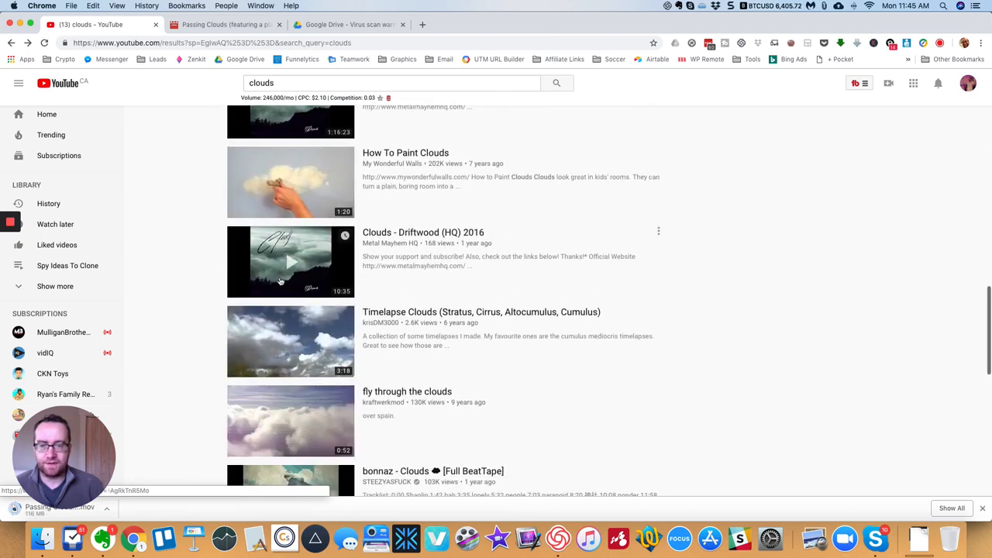
{"action": "scroll", "scroll_direction": "down", "scroll_amount": 3}
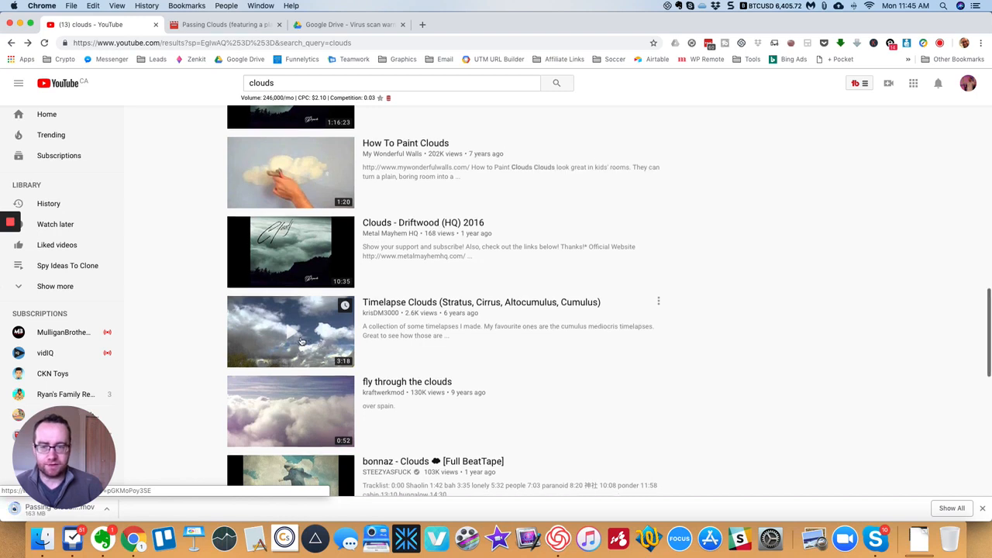
{"action": "scroll", "scroll_direction": "down", "scroll_amount": 3}
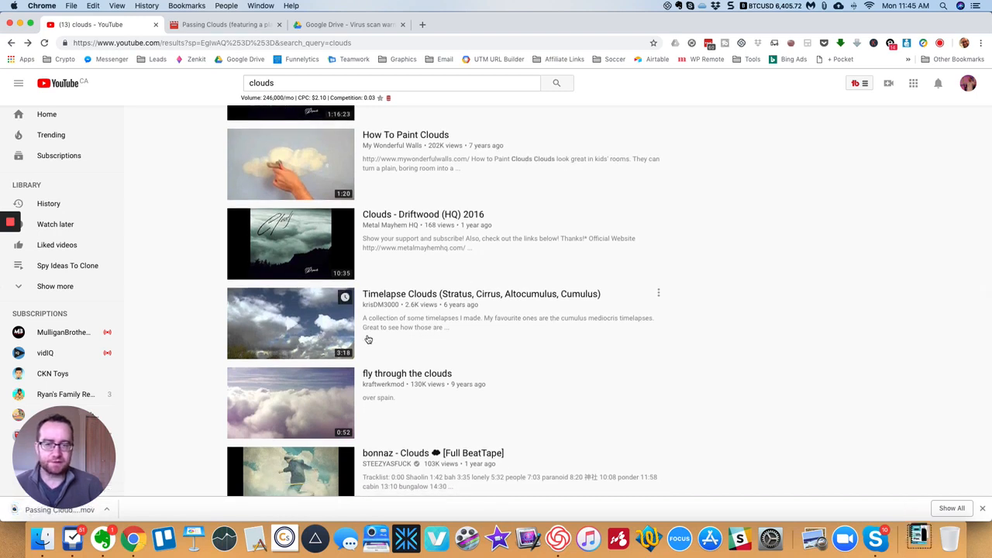
{"action": "mouse_move", "coordinate": [449, 327]}
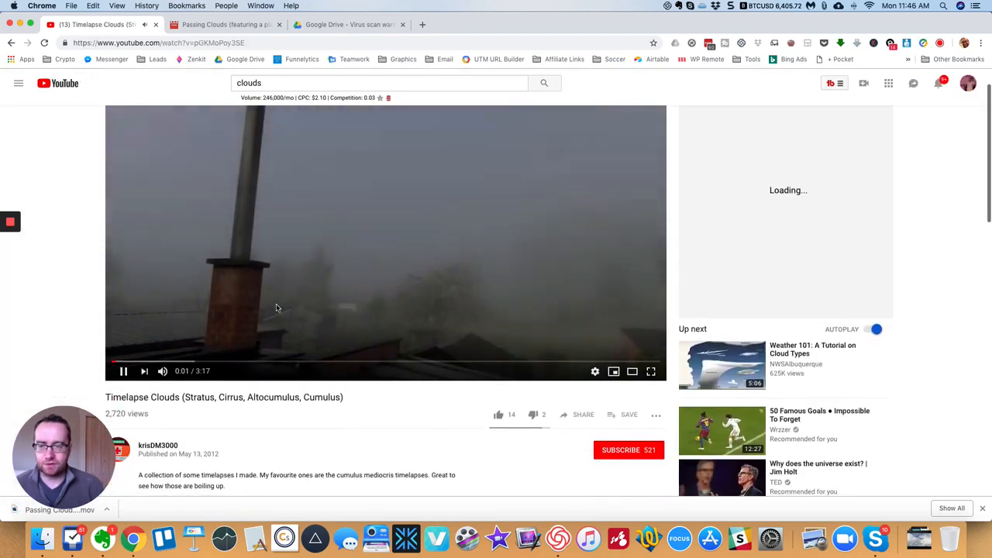
Pause the Timelapse Clouds video and expand its description
{"action": "left_click", "coordinate": [197, 371]}
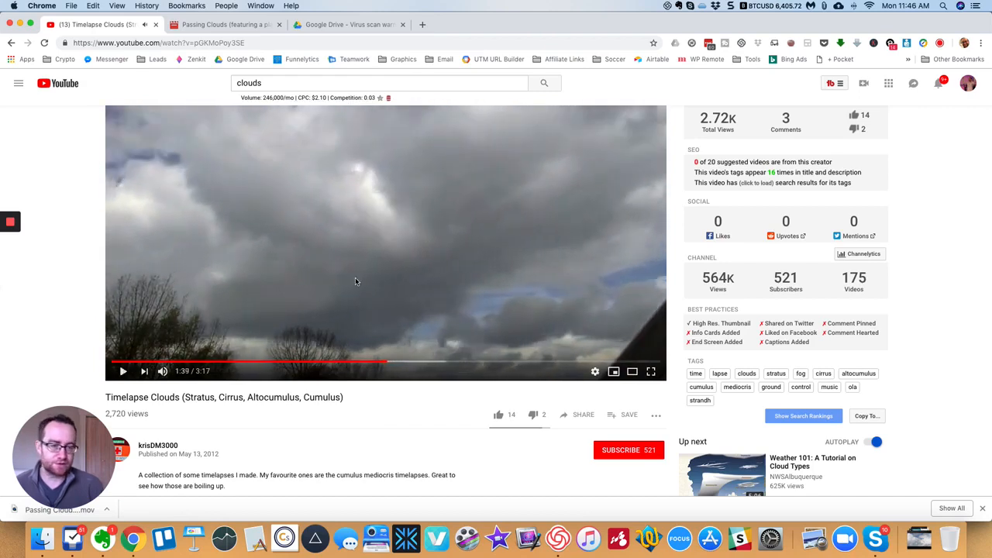
{"action": "scroll", "scroll_direction": "down", "scroll_amount": 3}
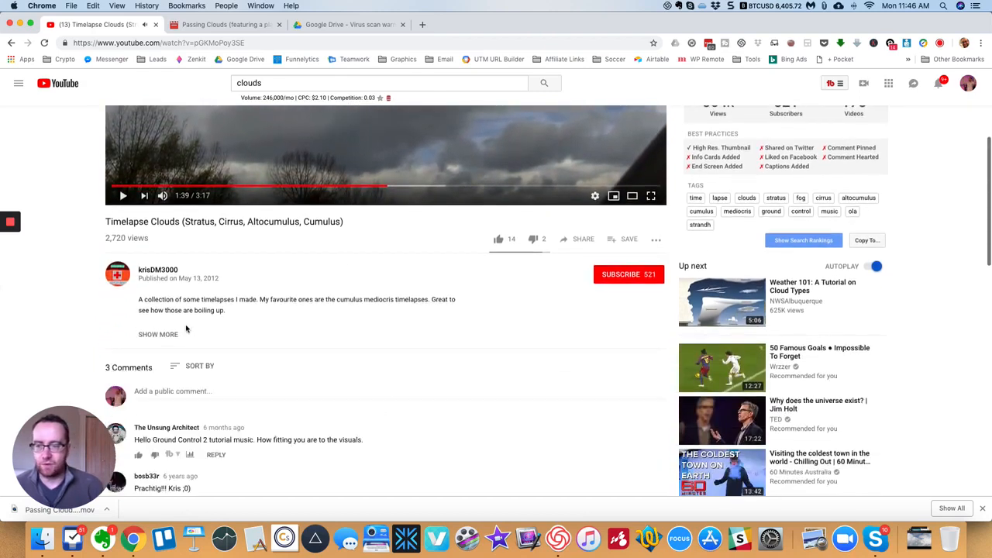
{"action": "left_click", "coordinate": [159, 335]}
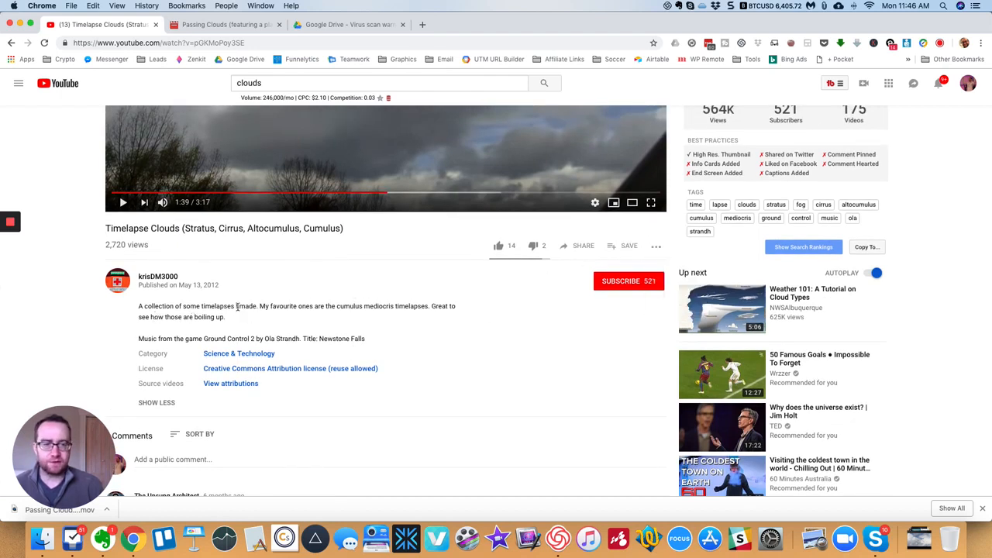
Confirm the video's Creative Commons Attribution licence line
{"action": "scroll", "scroll_direction": "up", "scroll_amount": 3}
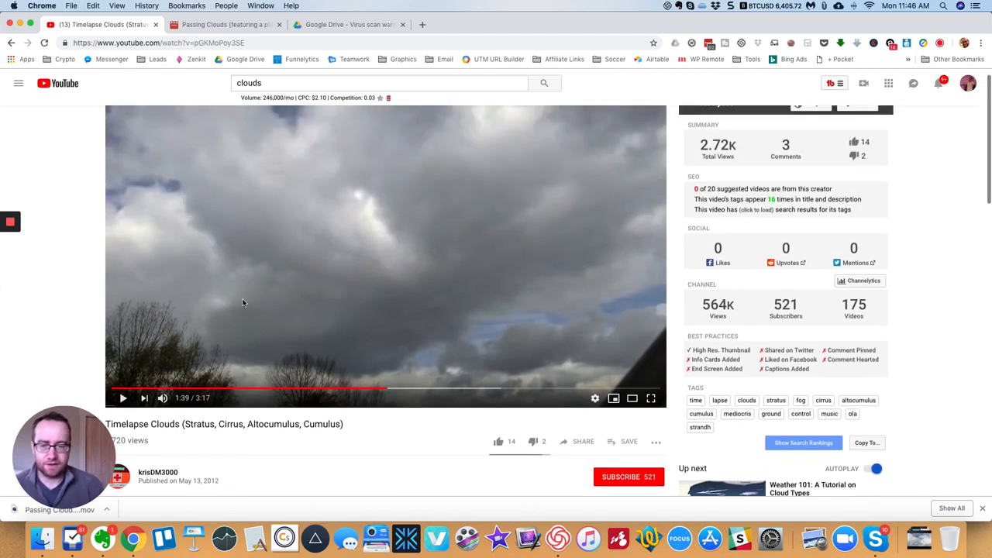
{"action": "scroll", "scroll_direction": "down", "scroll_amount": 3}
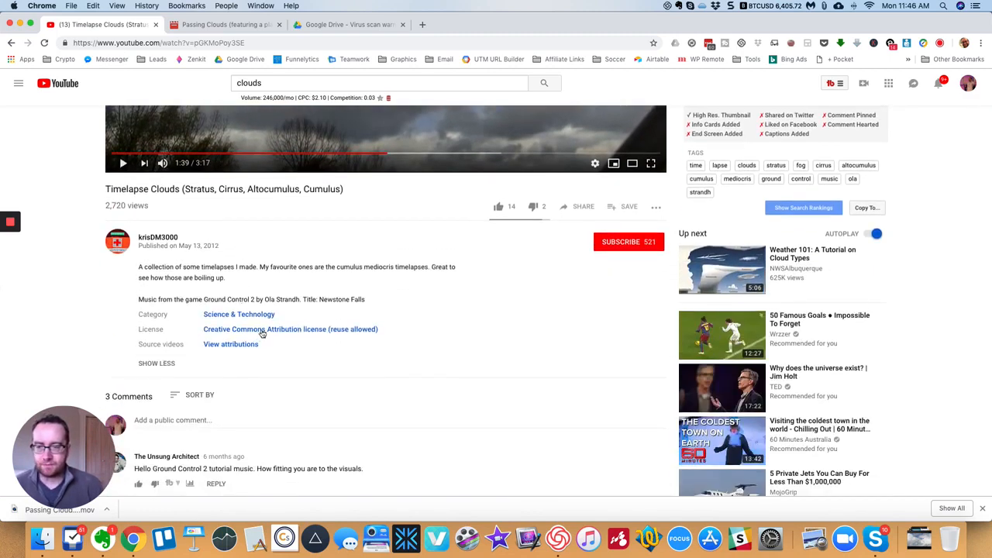
{"action": "left_click", "coordinate": [261, 330]}
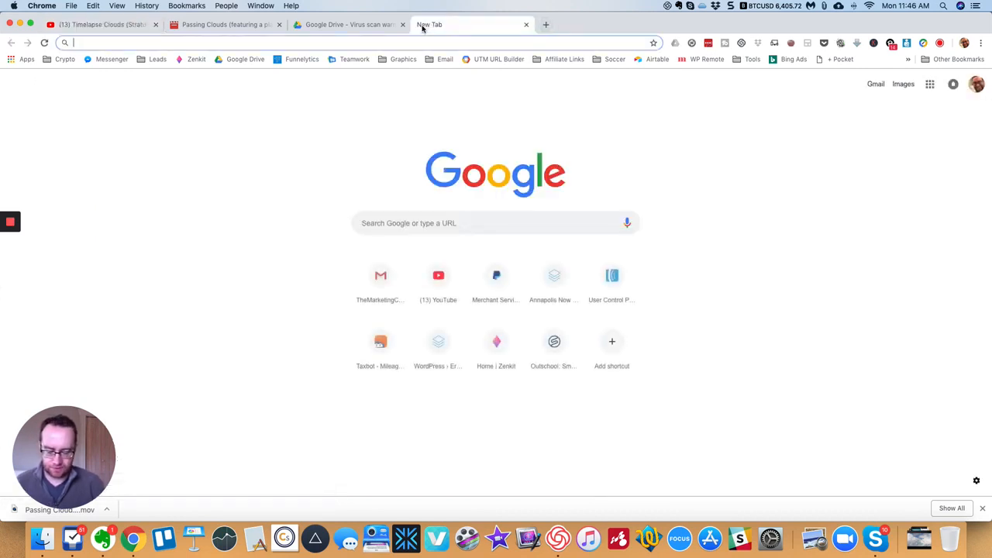
Google 'youtube video downloader' and open the y2mate.com result
{"action": "type", "text": "youtube"}
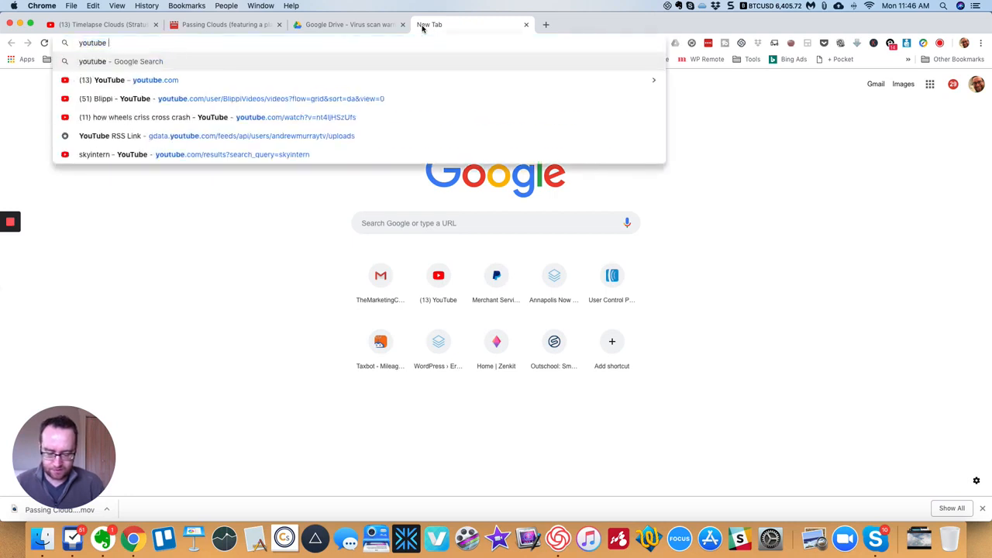
{"action": "type", "text": "vudeio"}
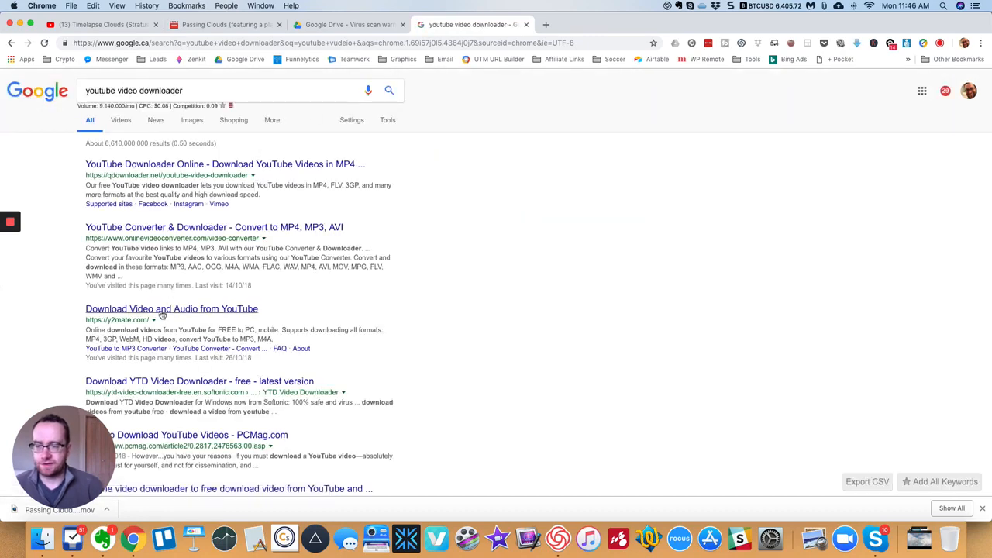
{"action": "left_click", "coordinate": [171, 309]}
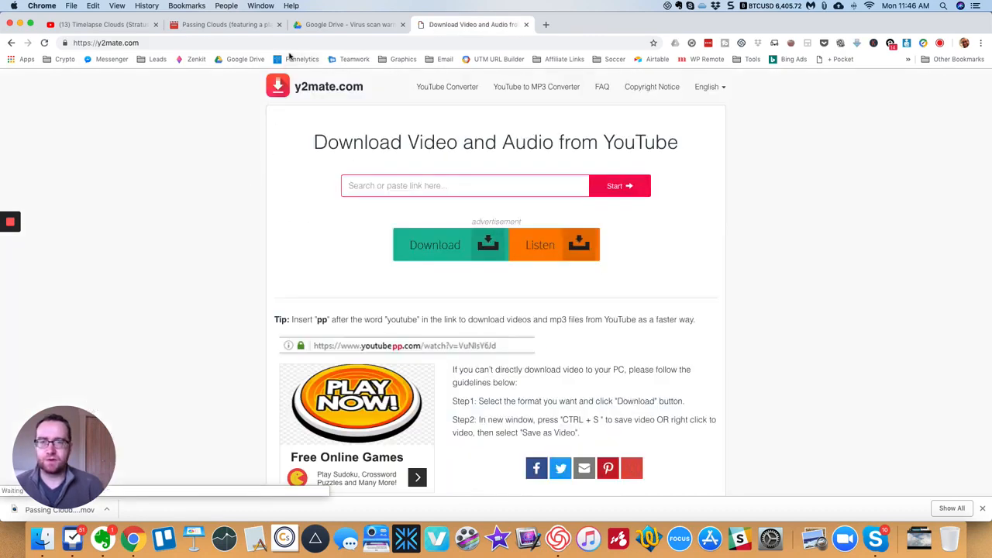
Copy the Timelapse Clouds URL into y2mate and download the 720p MP4
{"action": "left_click", "coordinate": [101, 25]}
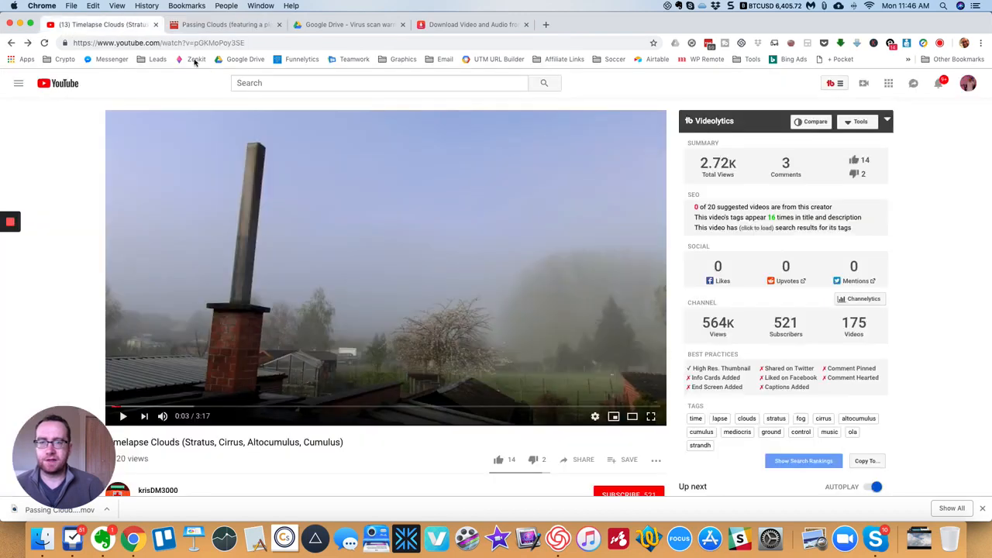
{"action": "left_click", "coordinate": [170, 42]}
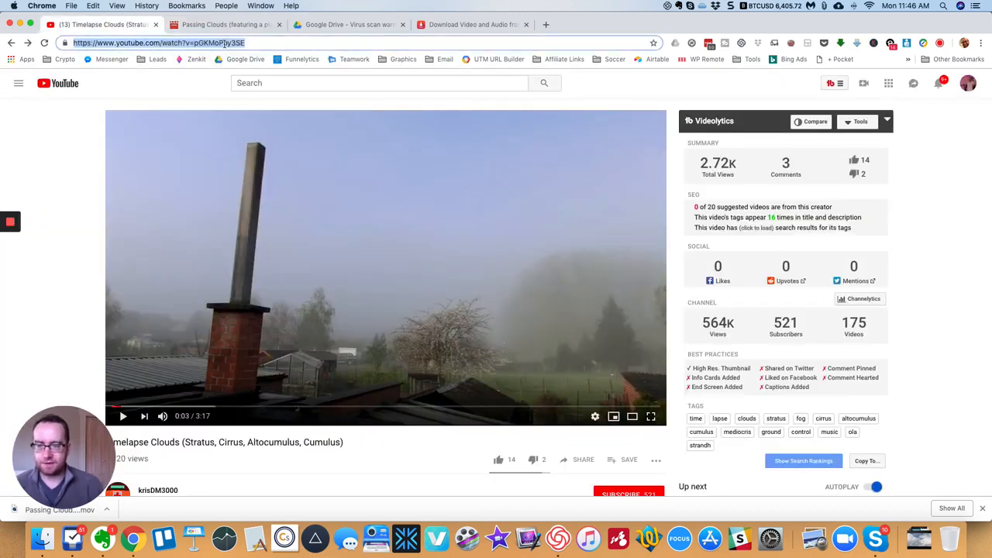
{"action": "left_click", "coordinate": [473, 24]}
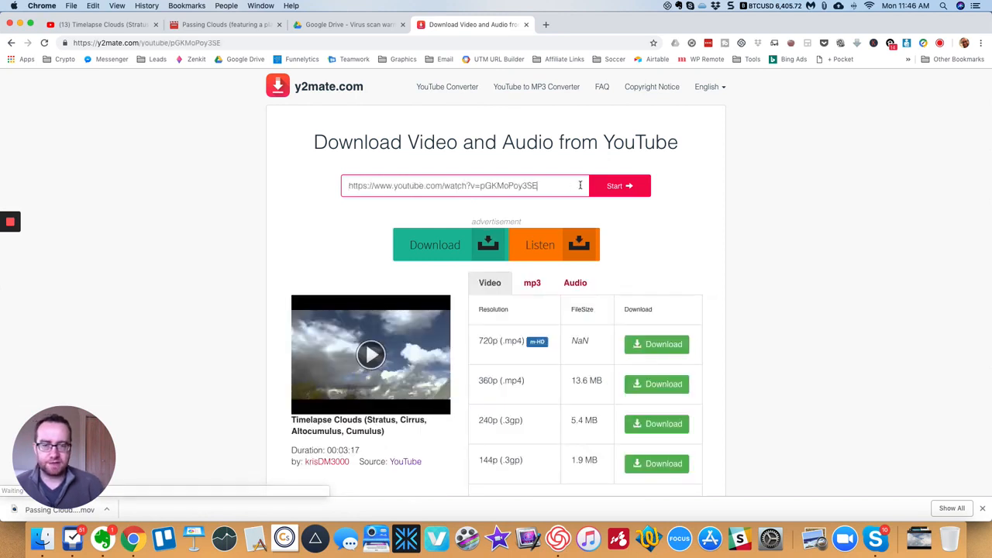
{"action": "mouse_move", "coordinate": [636, 344]}
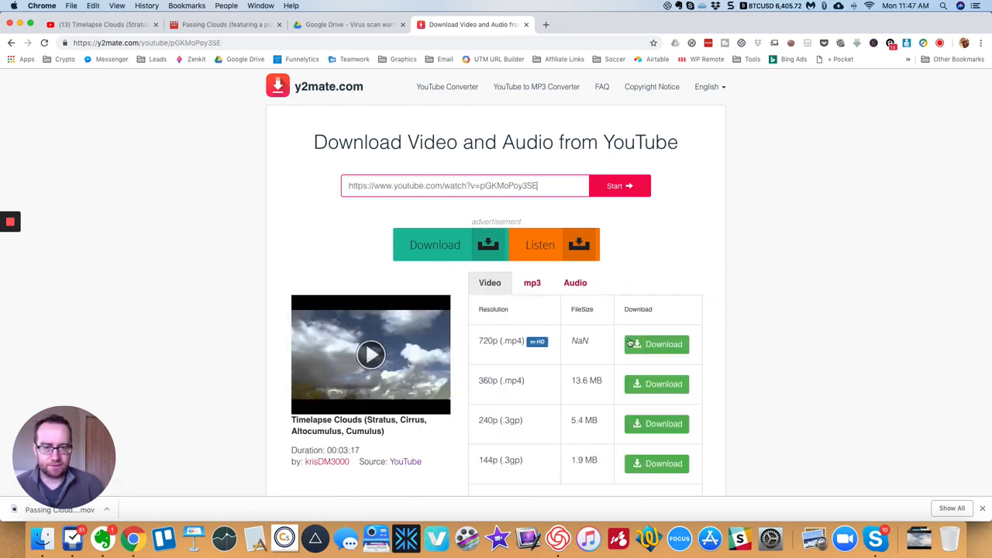
{"action": "left_click", "coordinate": [657, 344]}
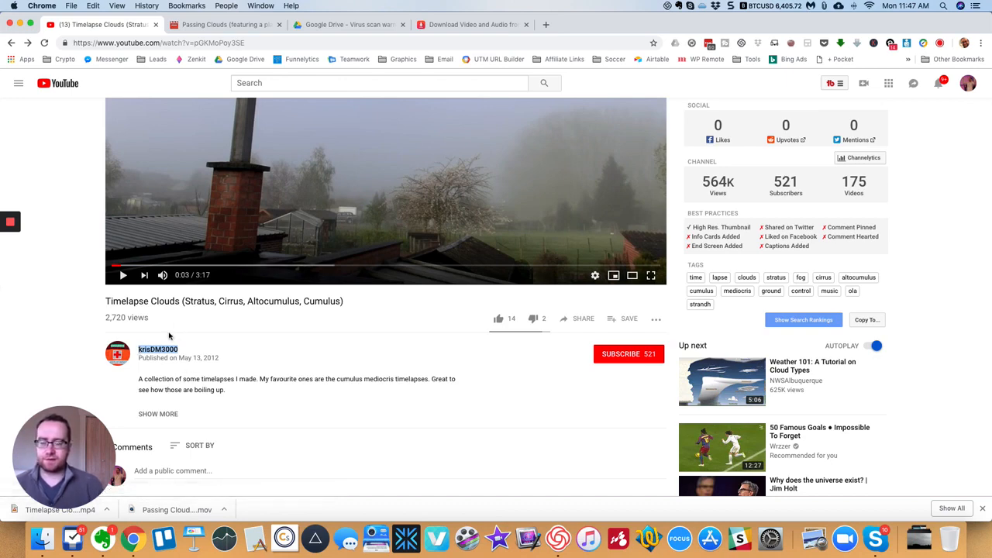
{"action": "mouse_move", "coordinate": [135, 296]}
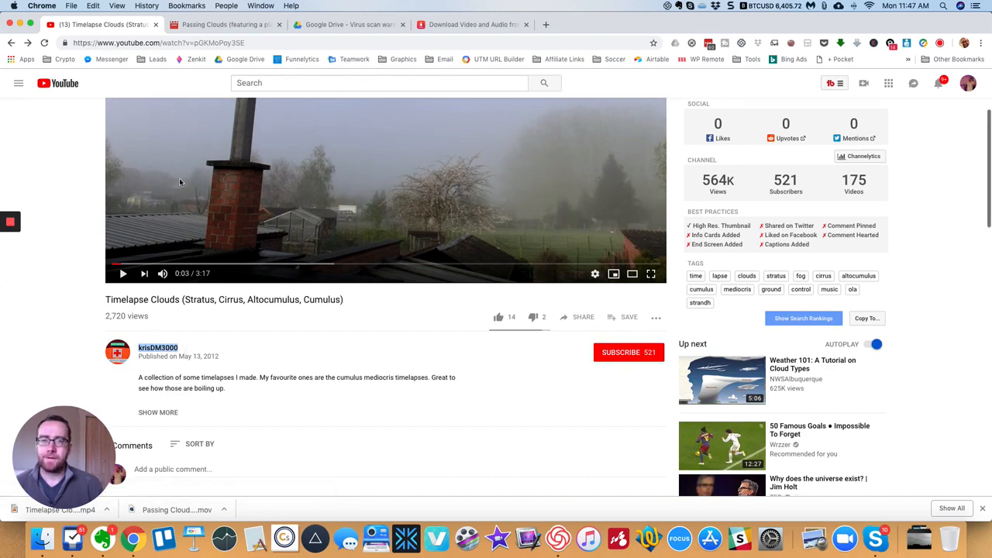
{"action": "mouse_move", "coordinate": [403, 124]}
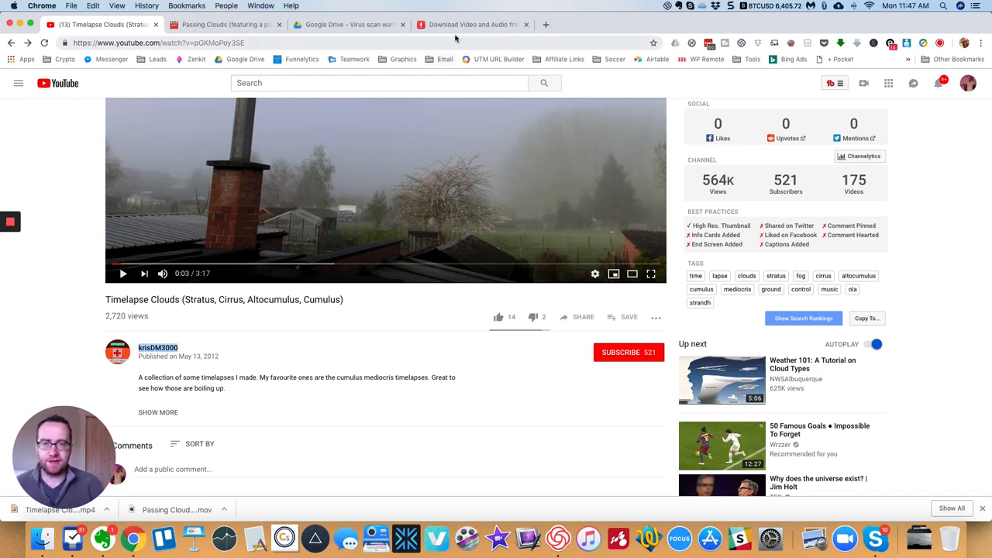
Switch to the y2mate 'Download Video and Audio' tab
{"action": "left_click", "coordinate": [469, 24]}
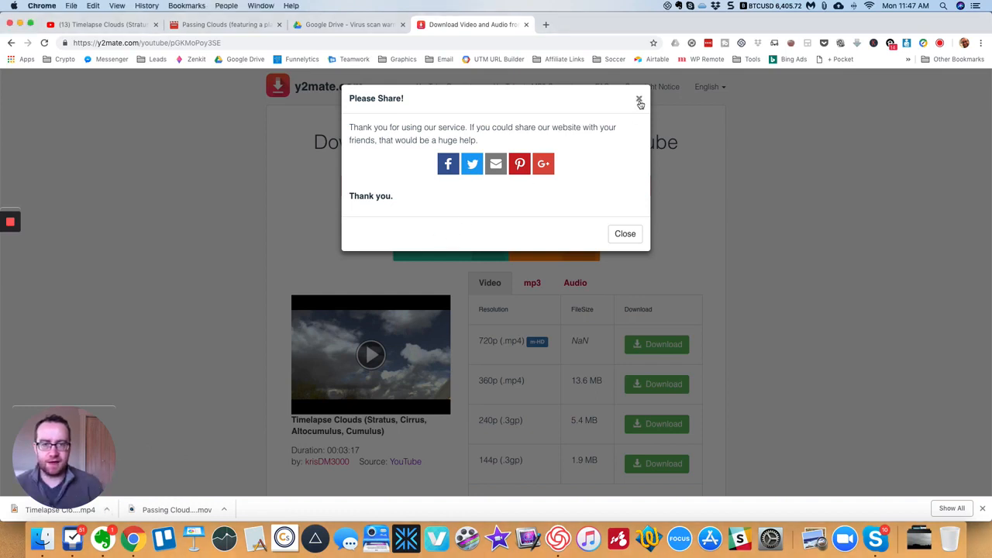
Close the 'Please Share!' popup and open the Passing Clouds .mov in QuickTime Player
{"action": "left_click", "coordinate": [640, 101]}
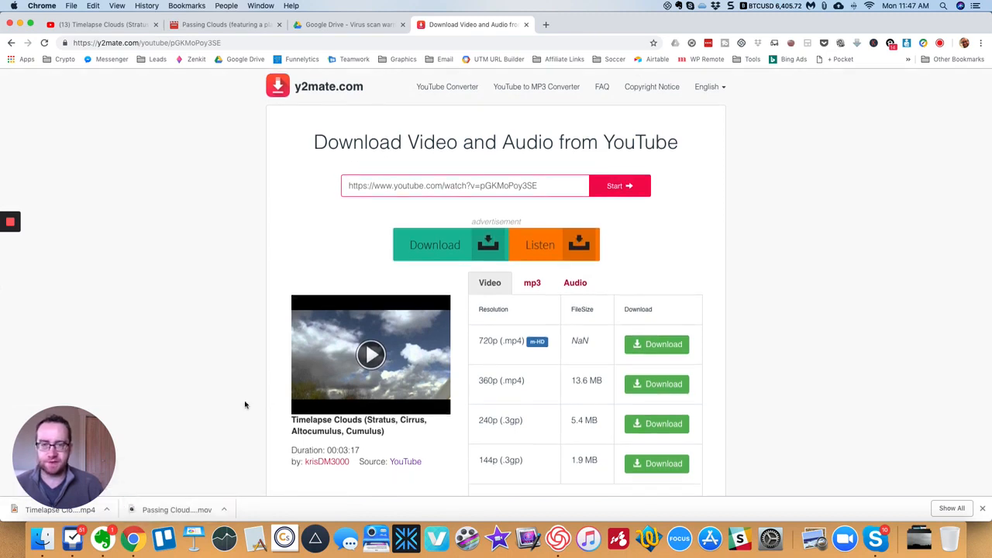
{"action": "mouse_move", "coordinate": [273, 278]}
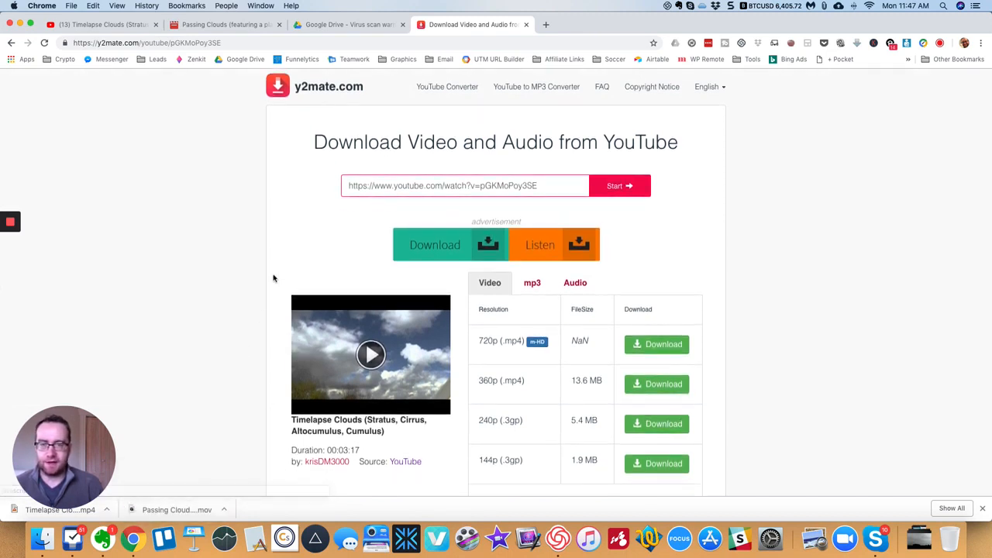
{"action": "left_click", "coordinate": [70, 509]}
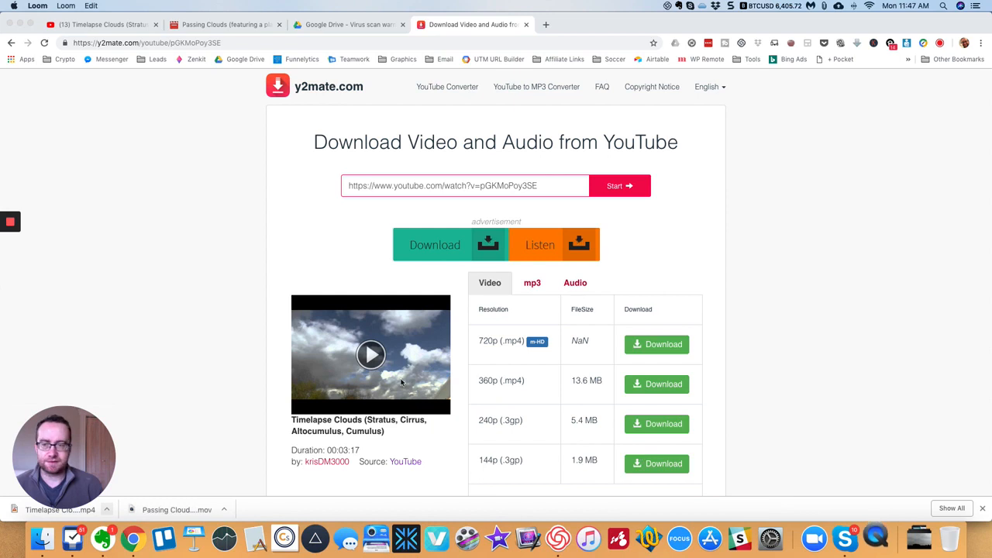
{"action": "mouse_move", "coordinate": [427, 498]}
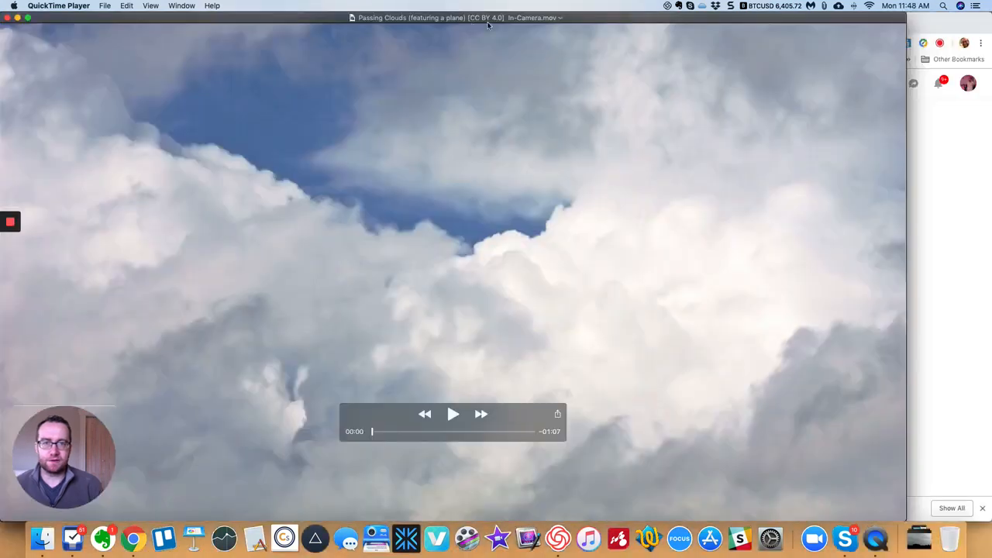
Quit QuickTime Player and show the Timelapse Clouds download in Finder
{"action": "left_click", "coordinate": [60, 5]}
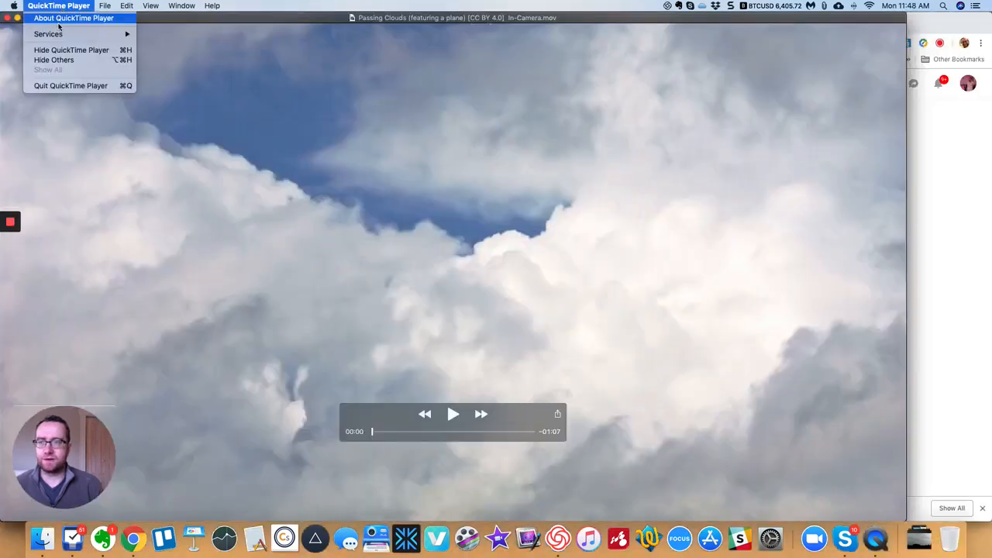
{"action": "left_click", "coordinate": [56, 87]}
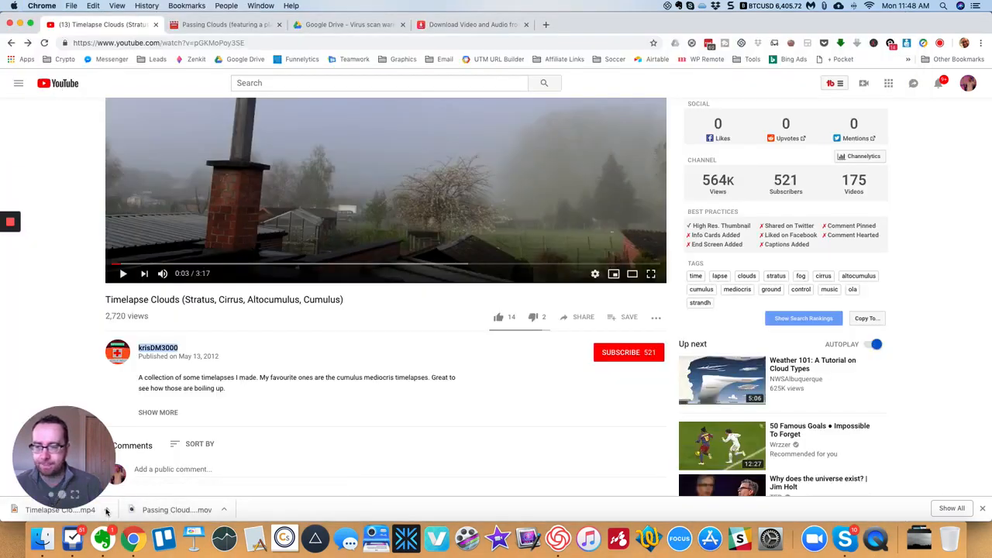
{"action": "left_click", "coordinate": [469, 24]}
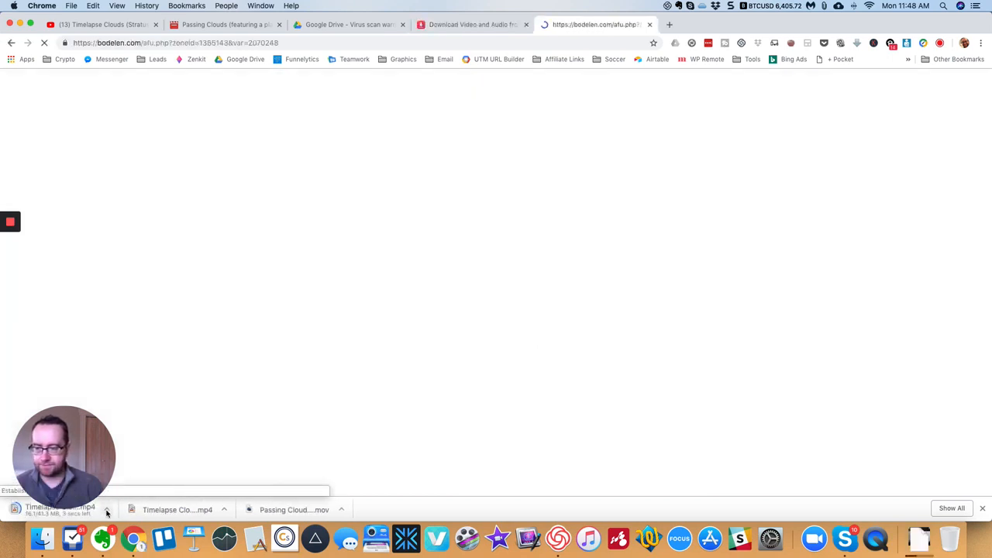
{"action": "left_click", "coordinate": [107, 511]}
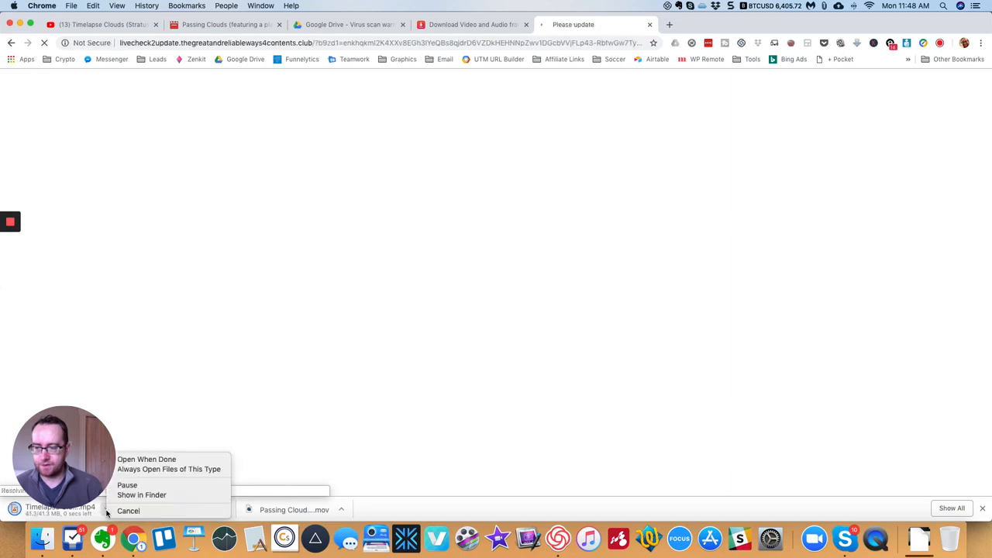
{"action": "left_click", "coordinate": [142, 495]}
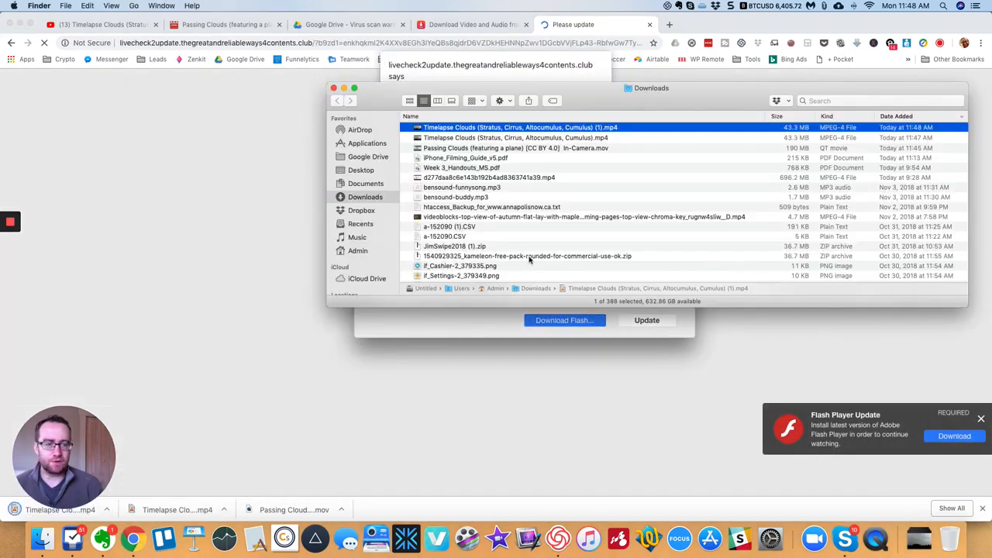
Rename the Timelapse Clouds MP4 with a creative-commons tag, retrying after the invalid-name alert
{"action": "double_click", "coordinate": [520, 127]}
{"action": "type", "text": "-"}
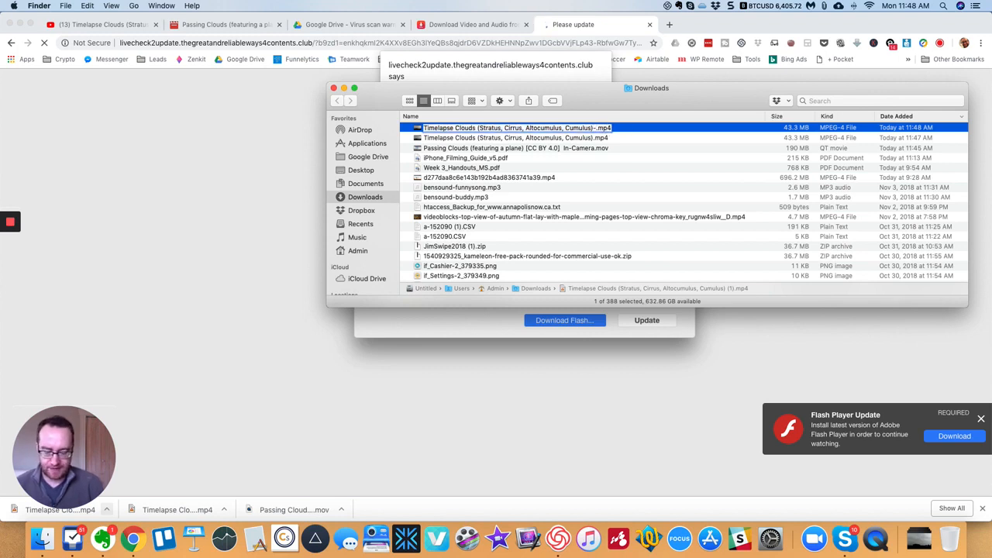
{"action": "type", "text": "creativecommons-krisDM3000"}
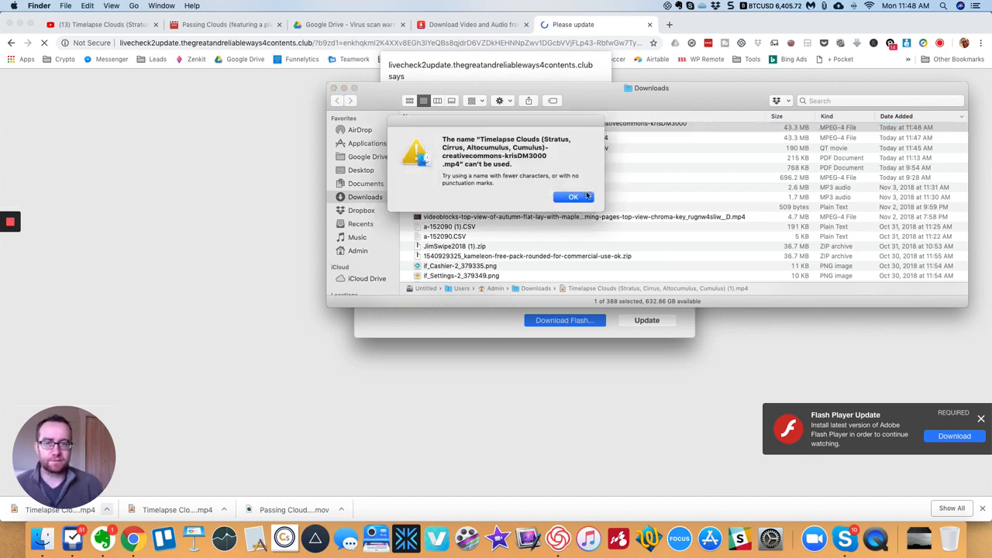
{"action": "left_click", "coordinate": [574, 196]}
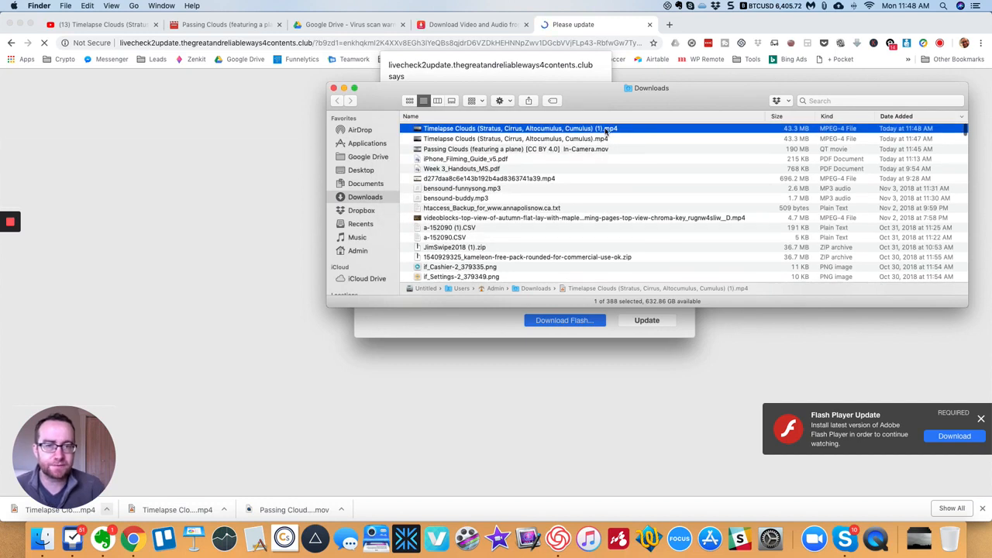
{"action": "double_click", "coordinate": [516, 128]}
{"action": "type", "text": "-creative-commons-krisDM3000"}
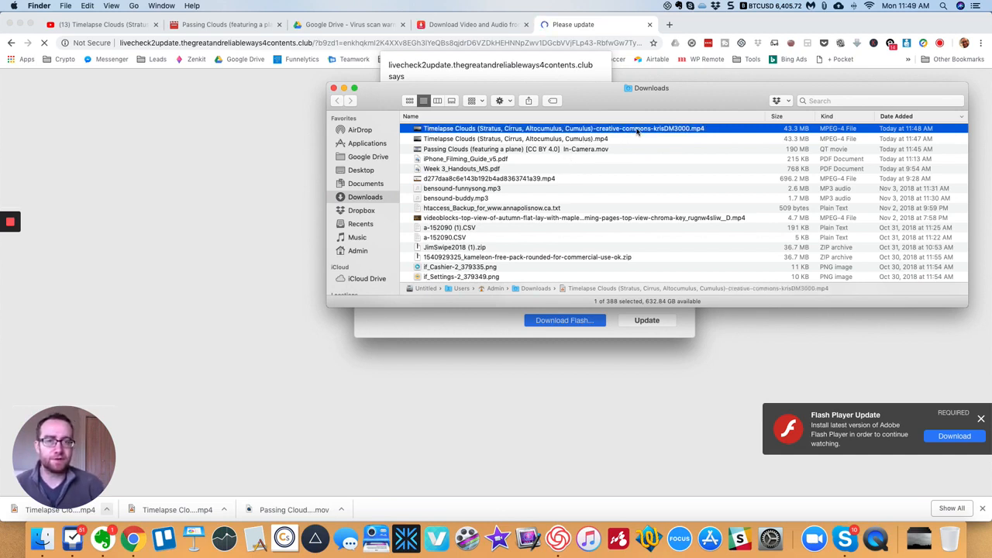
{"action": "mouse_move", "coordinate": [655, 136]}
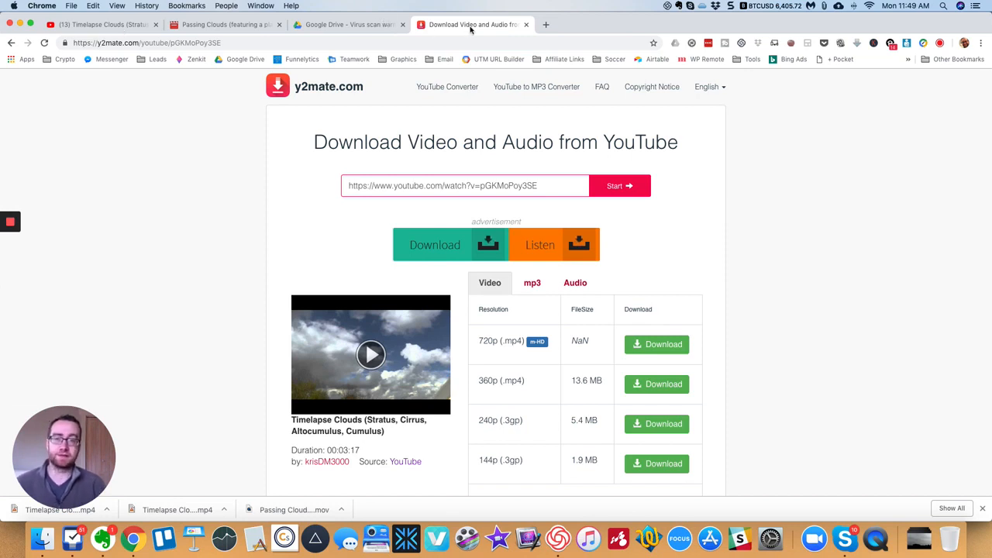
Go from the Google Drive tab back to the Timelapse Clouds video and scroll to its comments
{"action": "left_click", "coordinate": [348, 24]}
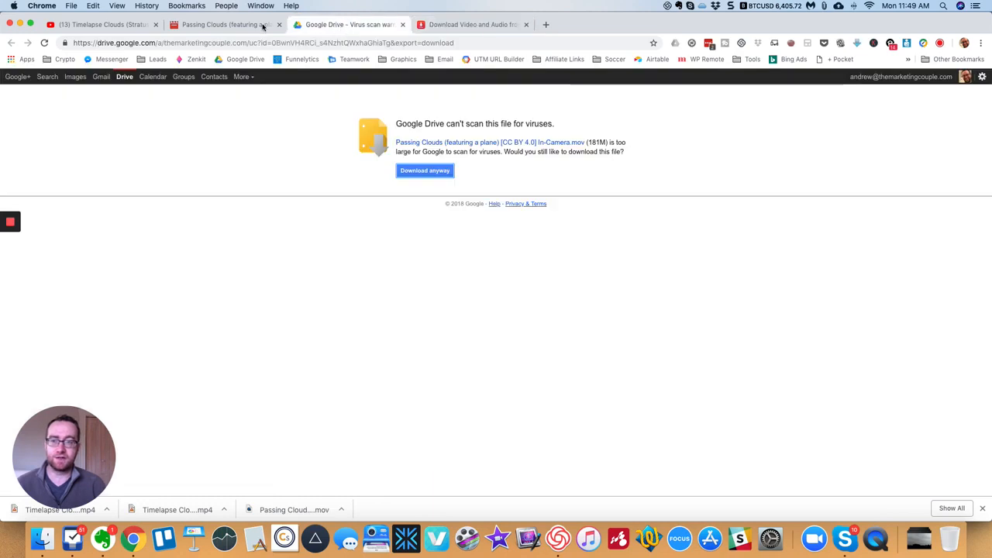
{"action": "left_click", "coordinate": [101, 24]}
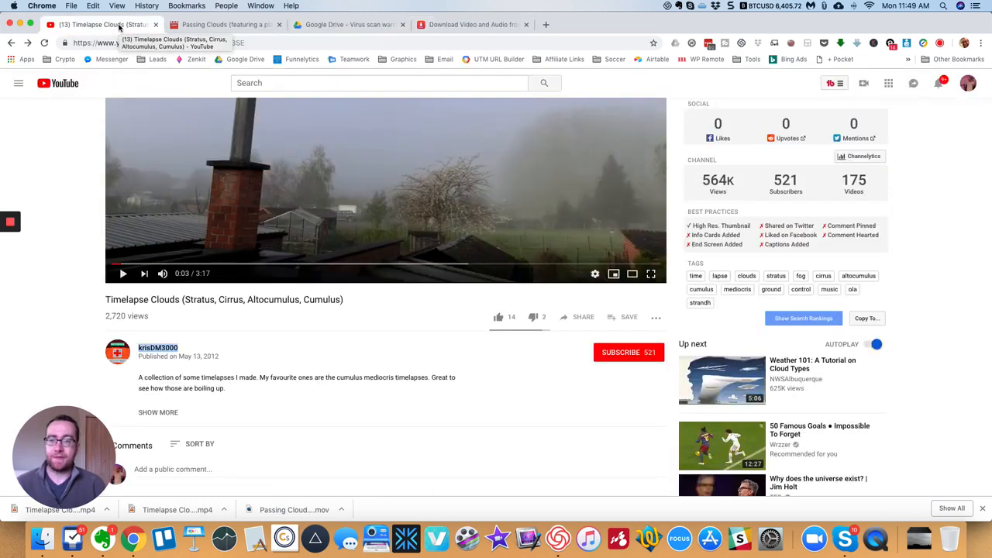
{"action": "mouse_move", "coordinate": [261, 254]}
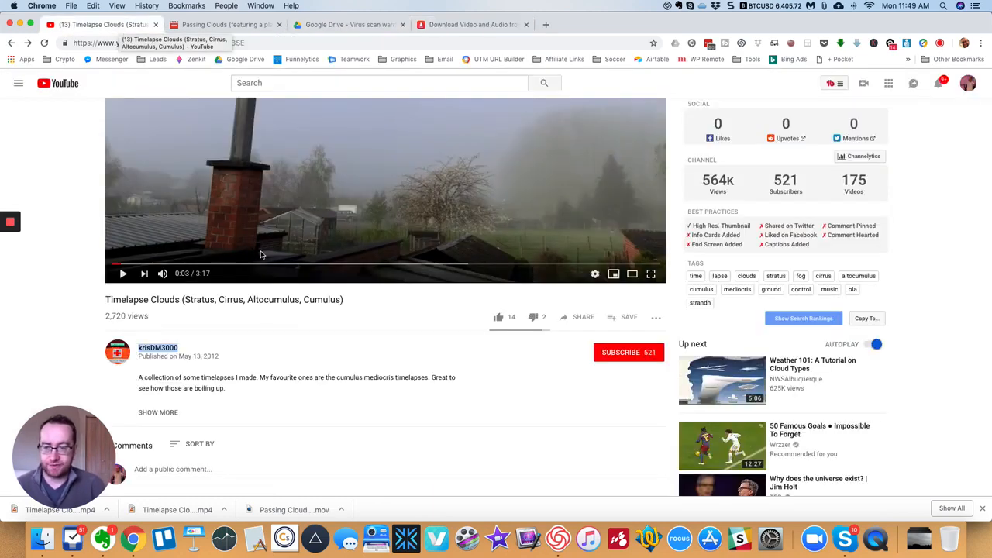
{"action": "scroll", "scroll_direction": "down", "scroll_amount": 3}
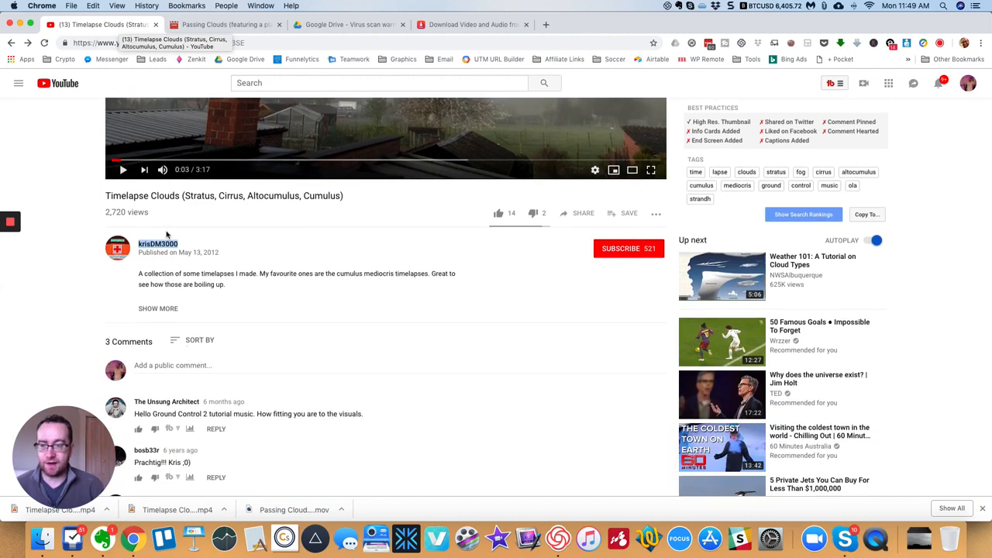